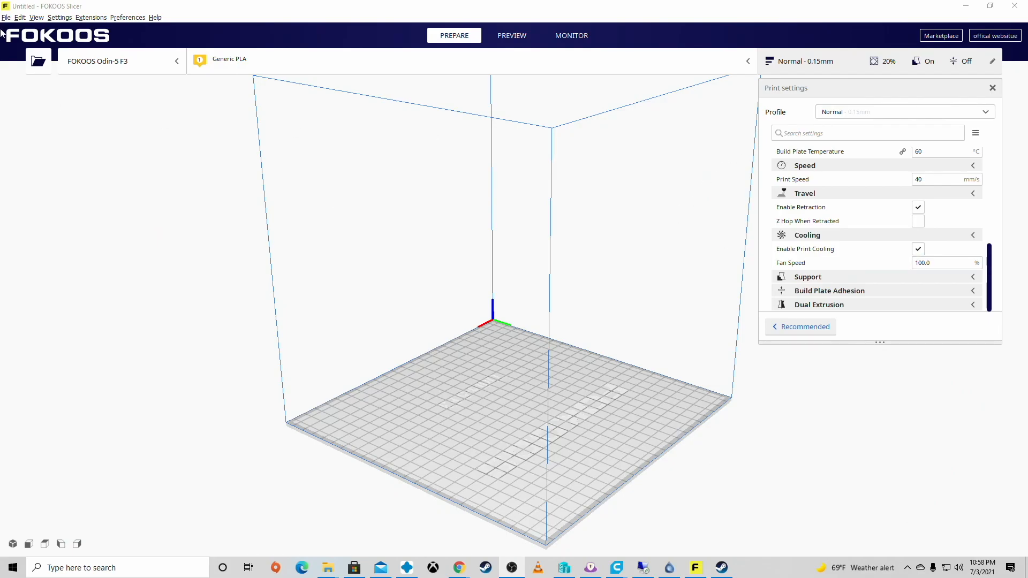
View FOKOOS Slicer's V1.0.1 version information, then switch to the untitled Ultimaker Cura window.
left_click(155, 17)
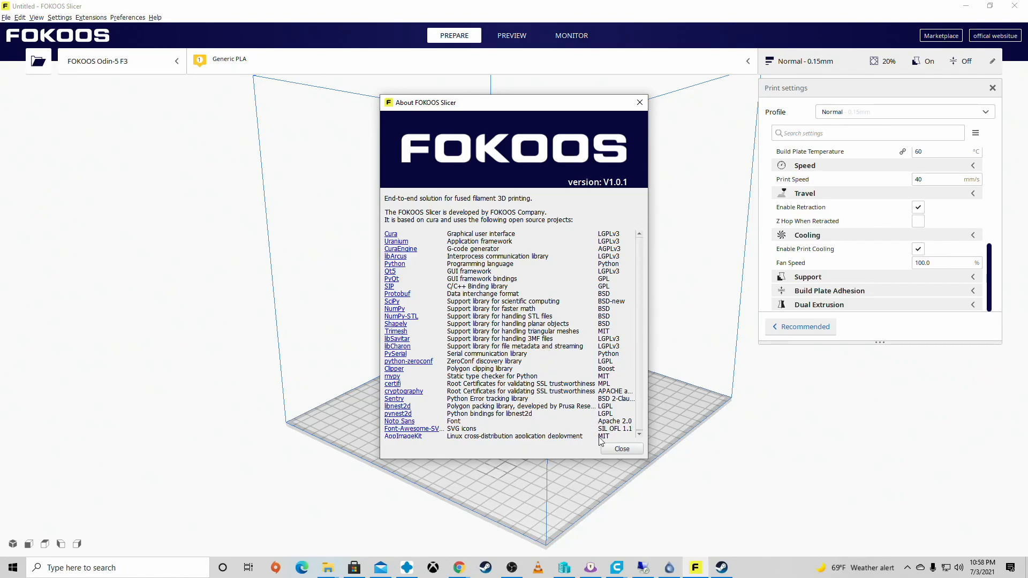
left_click(620, 449)
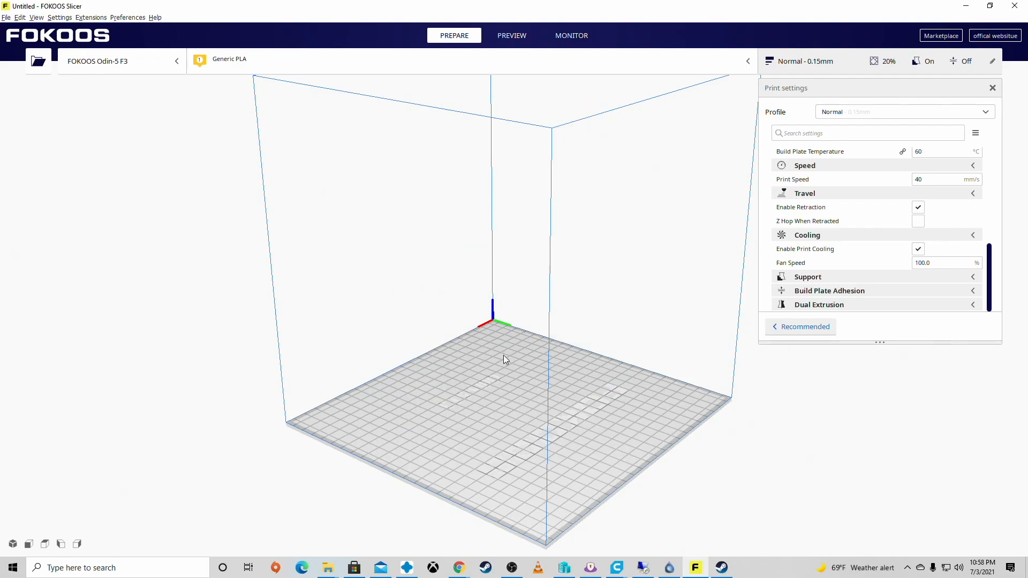
mouse_move(616, 566)
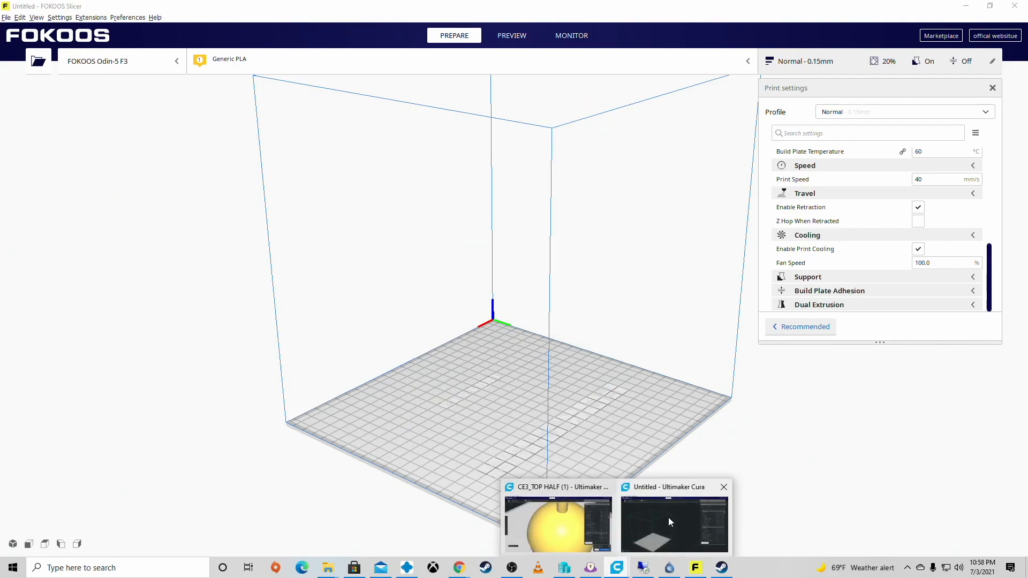
left_click(672, 523)
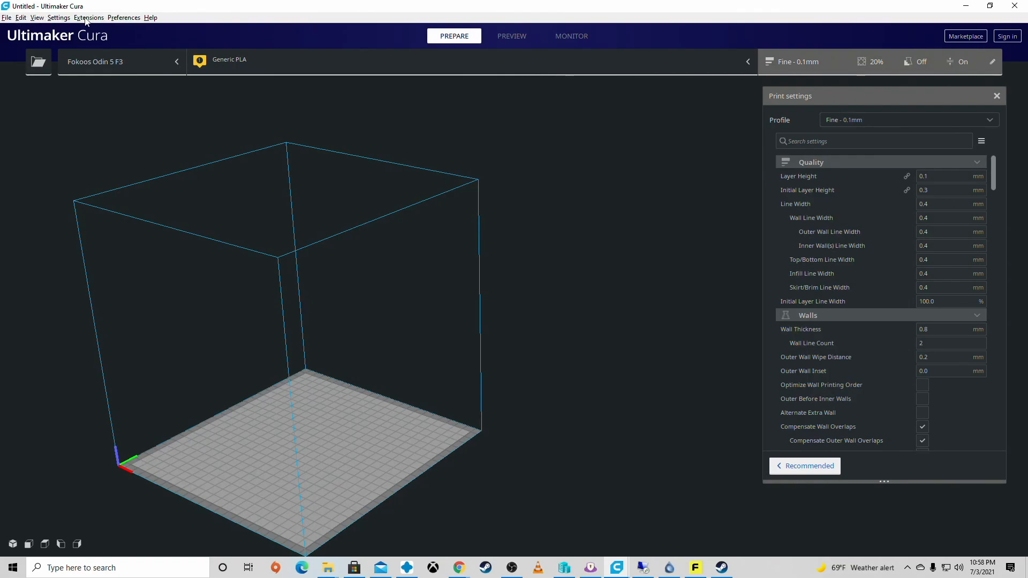
Open Cura's Add Printer dialog from the printer settings and browse the printer list.
left_click(58, 18)
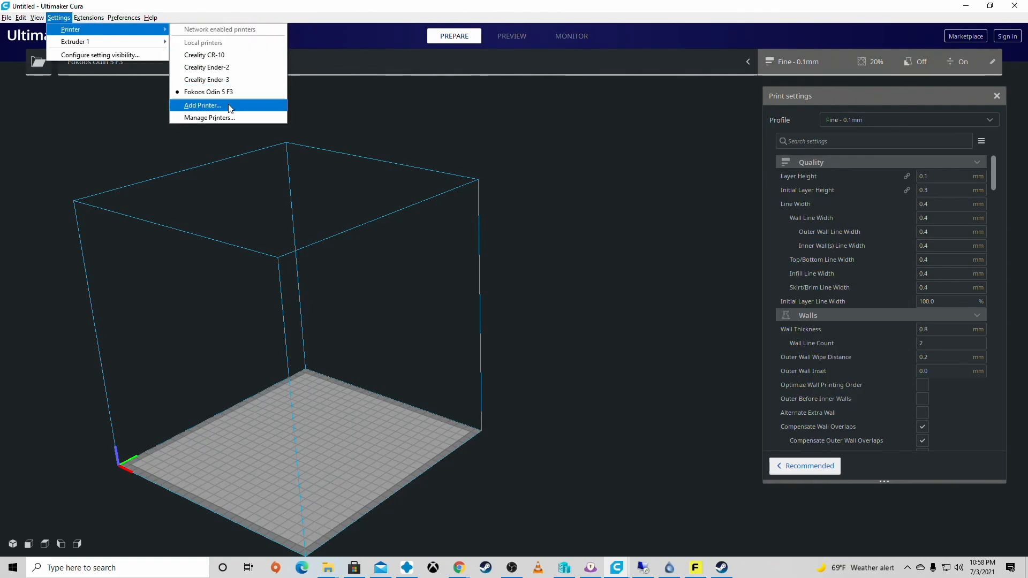
left_click(210, 117)
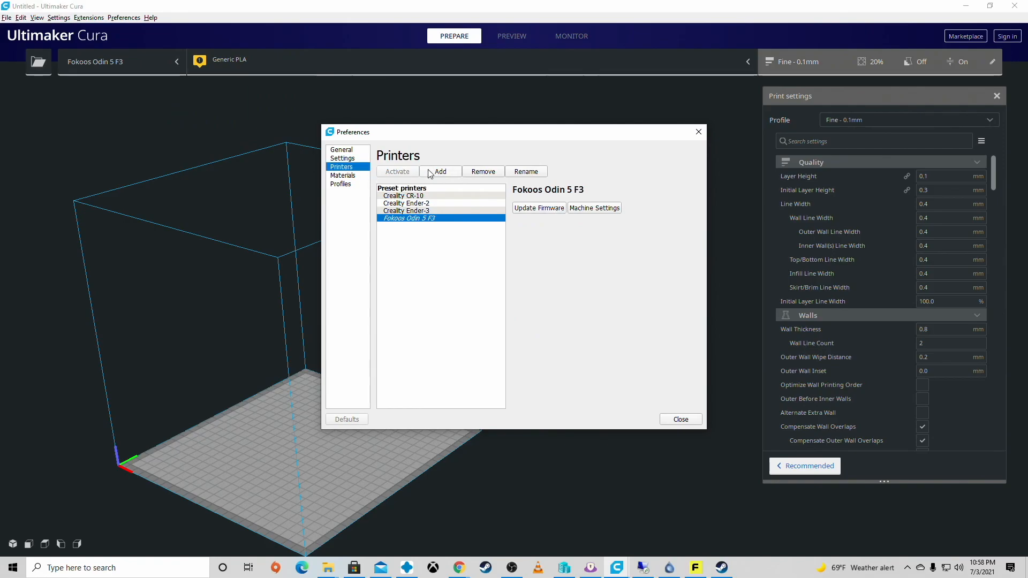
left_click(440, 171)
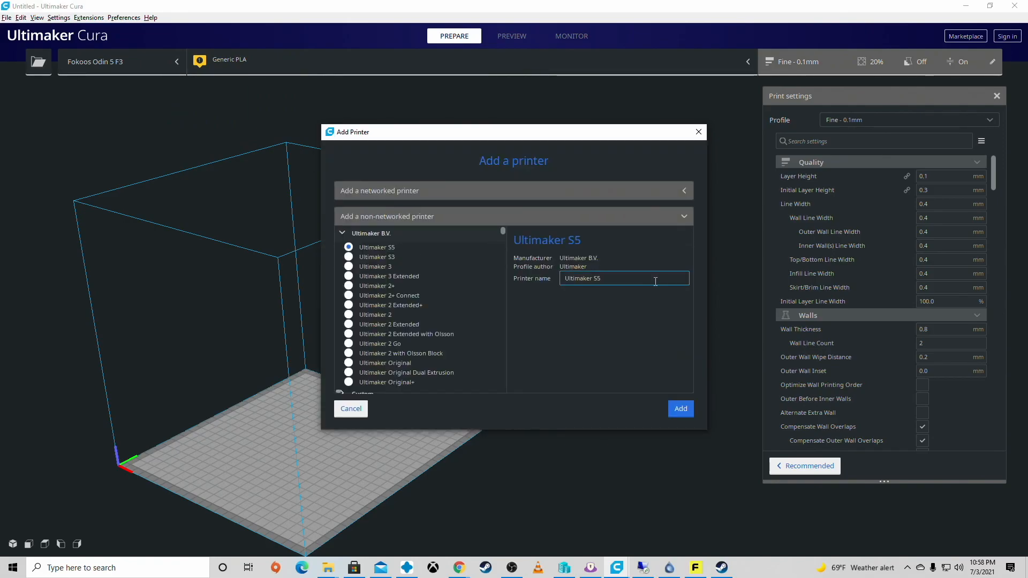
left_click(341, 232)
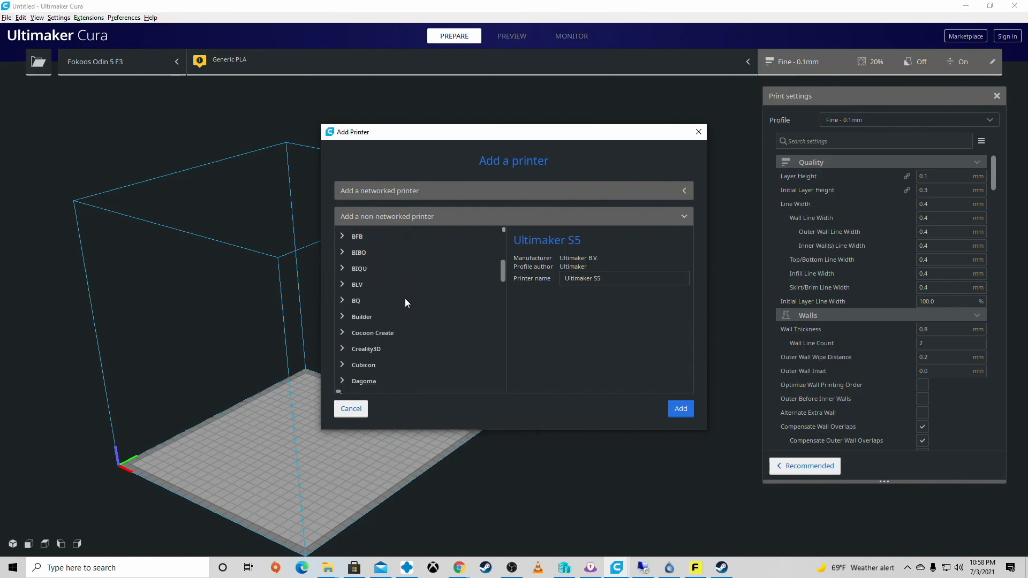
scroll("down", 3)
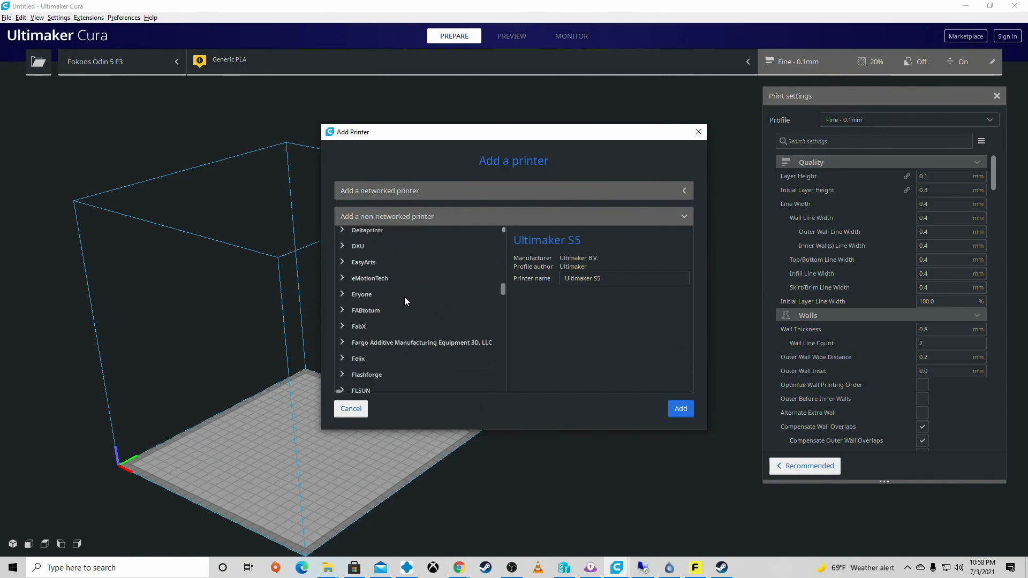
scroll("down", 3)
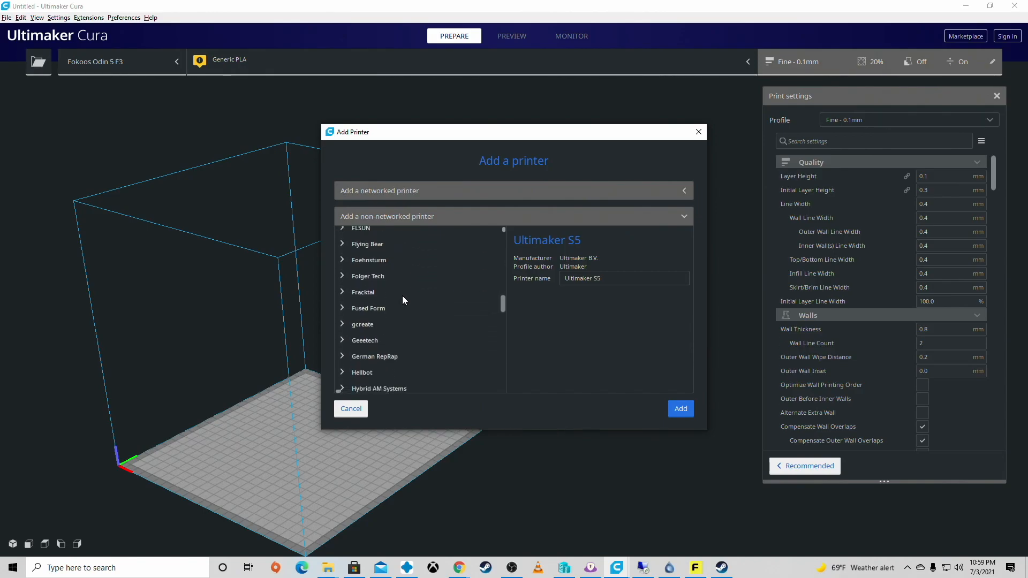
scroll("down", 3)
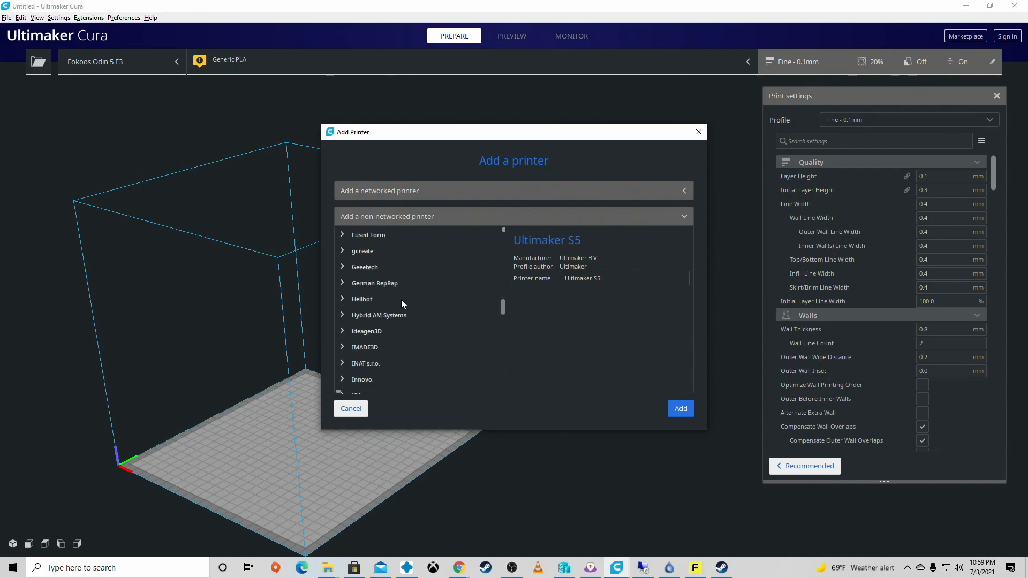
mouse_move(405, 306)
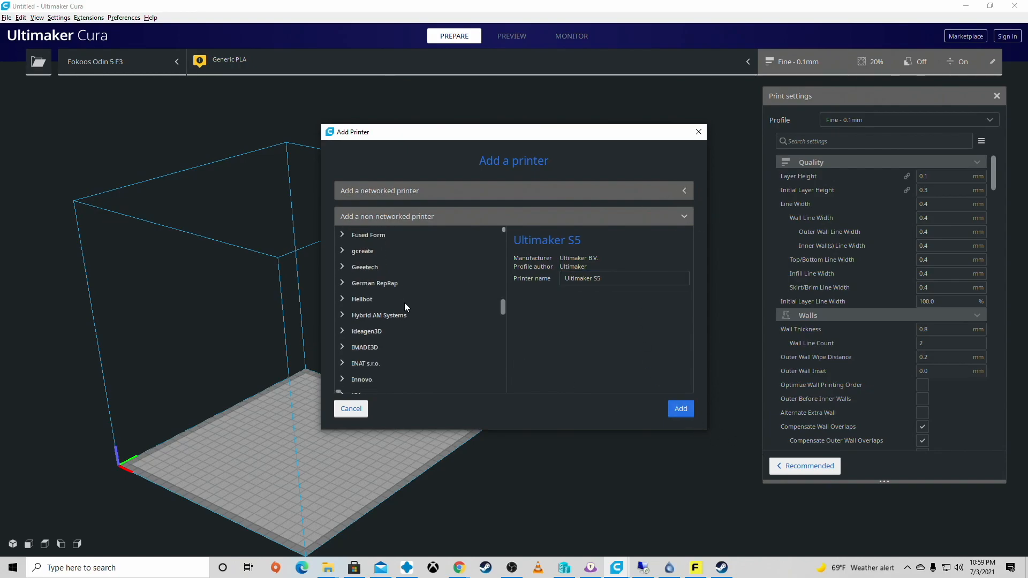
scroll("up", 3)
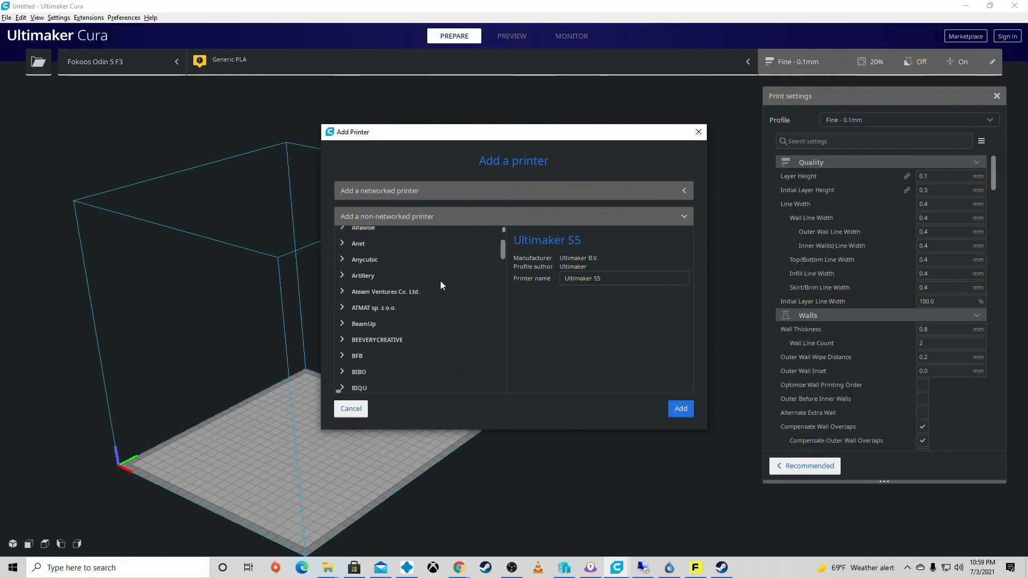
left_click(371, 233)
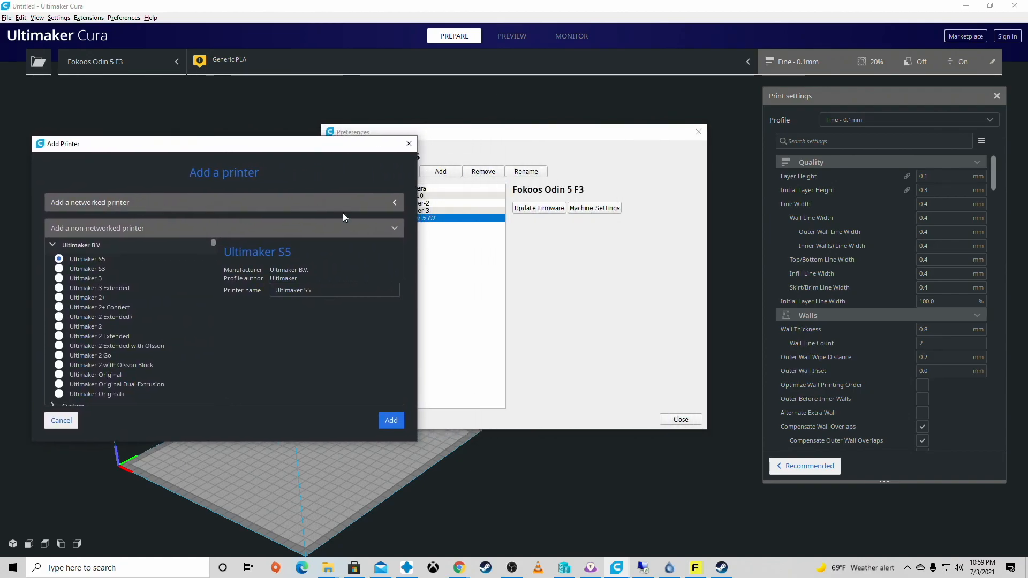
mouse_move(374, 158)
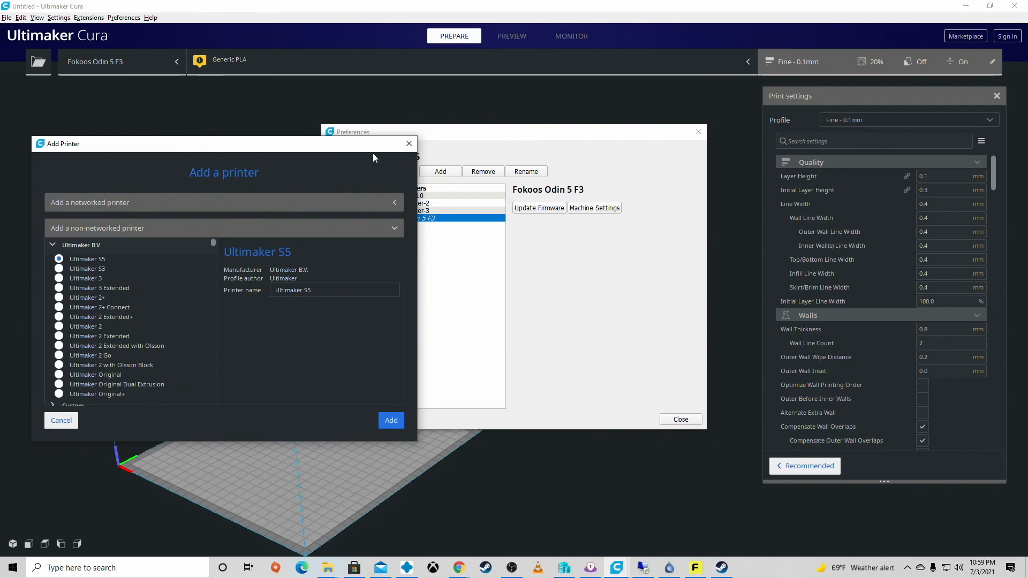
mouse_move(131, 310)
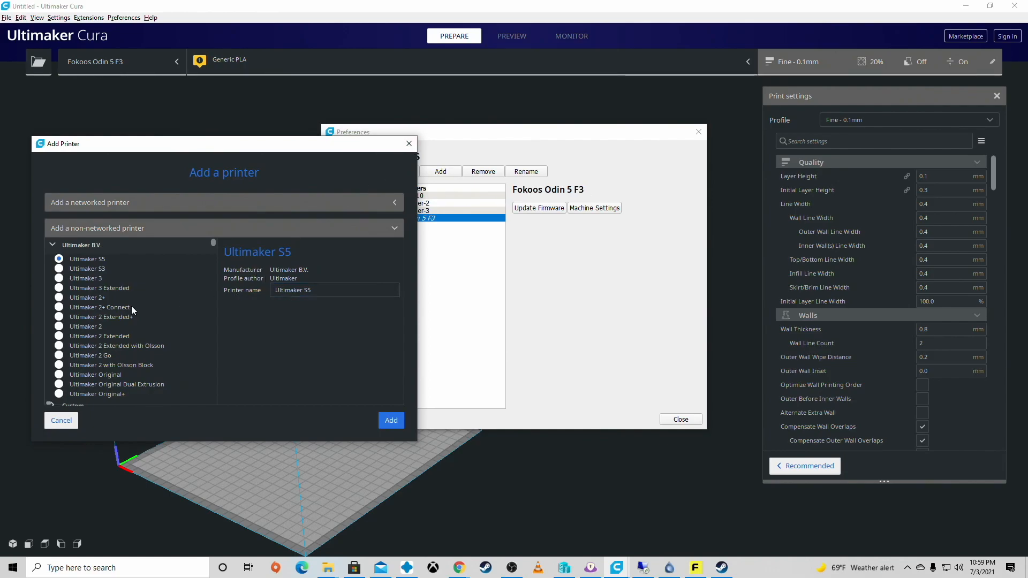
Add a Custom FFF printer named 'Fokoos Odin 5 F-3' to reach its machine settings.
left_click(52, 245)
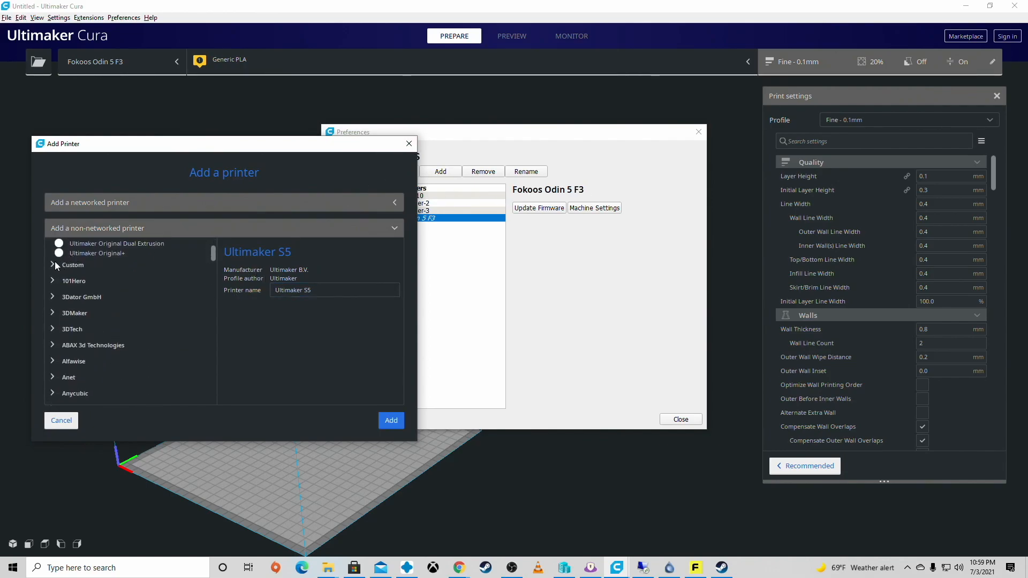
left_click(72, 260)
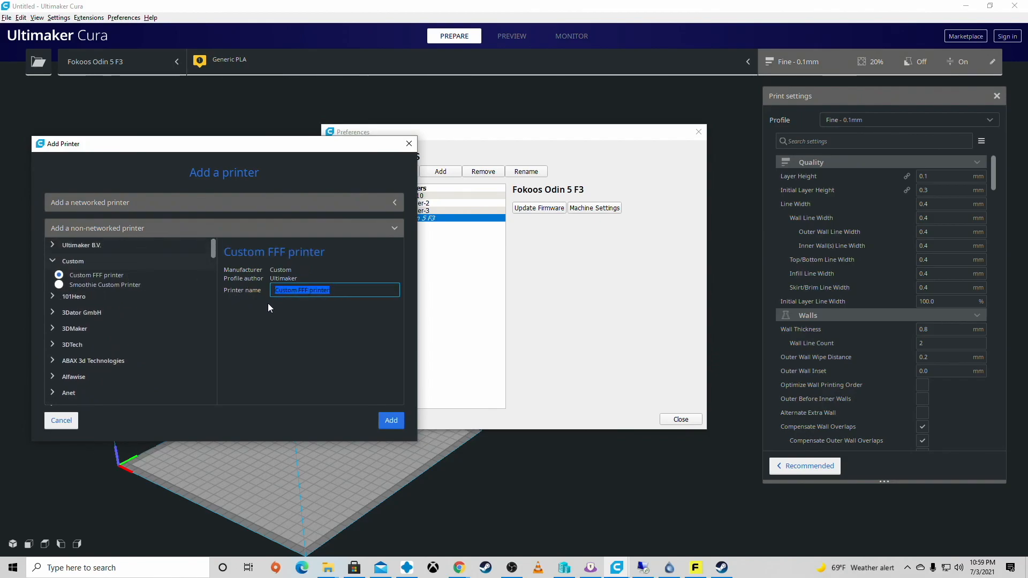
type("Fok")
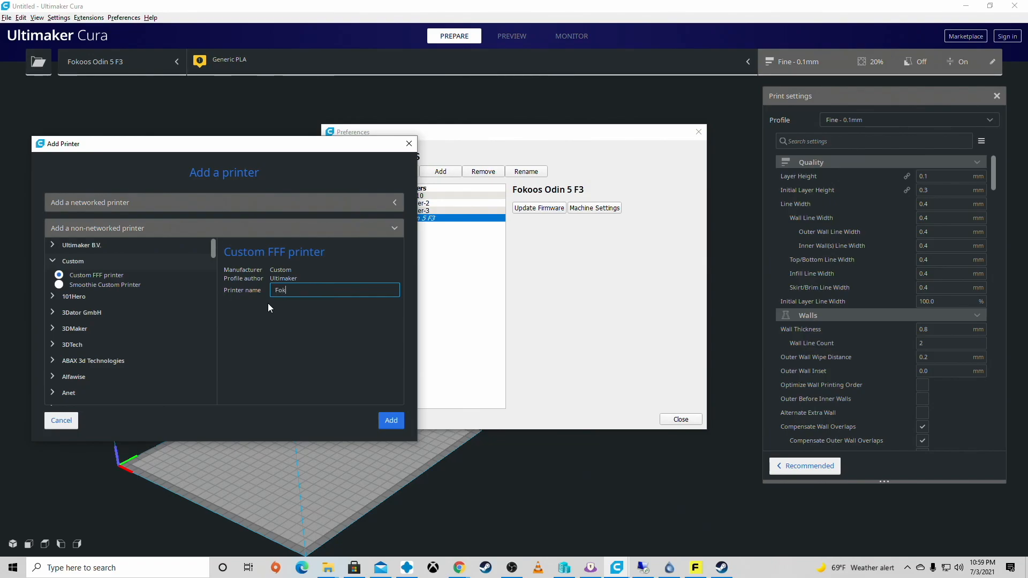
type("oos")
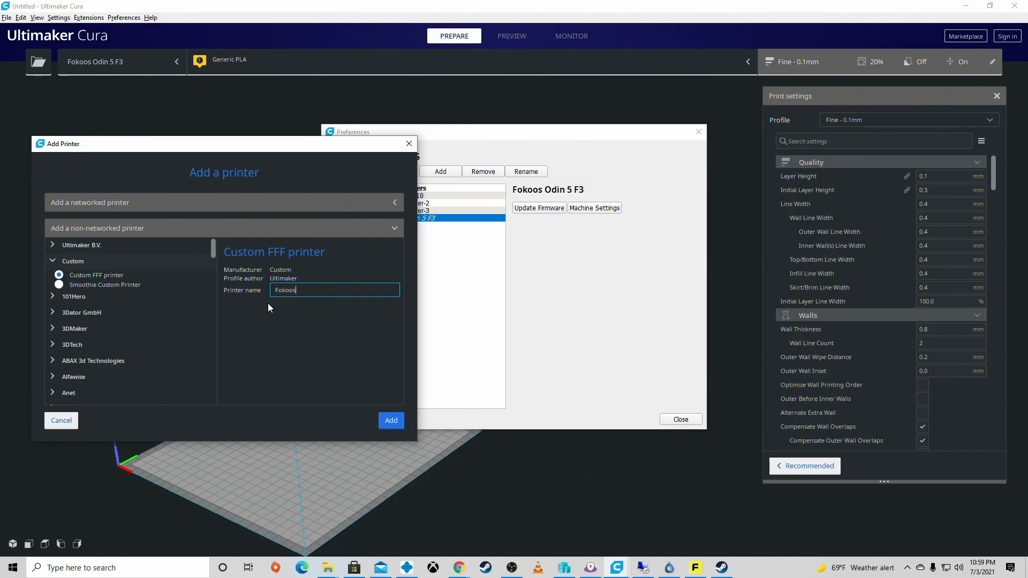
type("Odin")
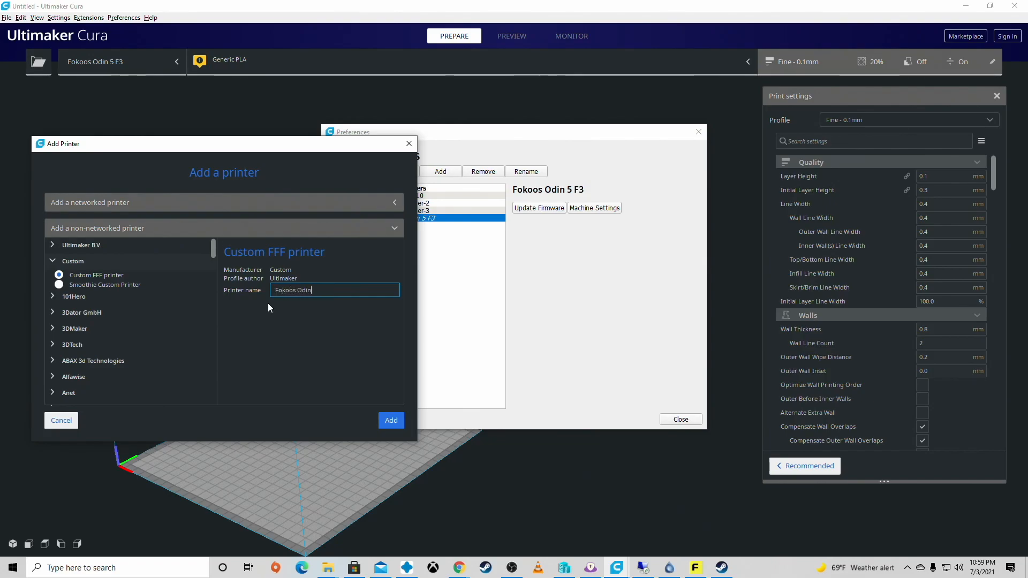
type("5")
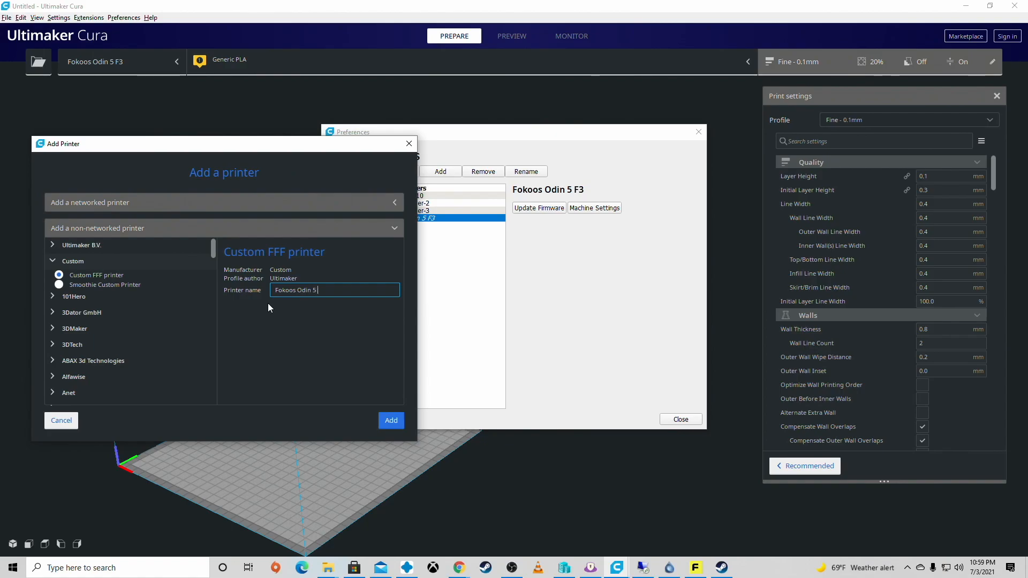
type("F-3")
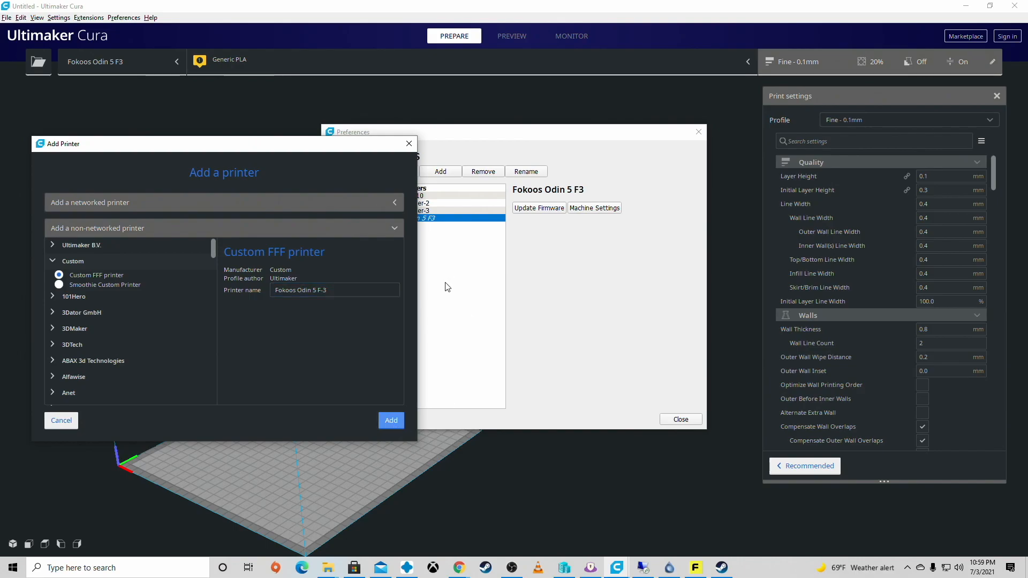
left_click(391, 420)
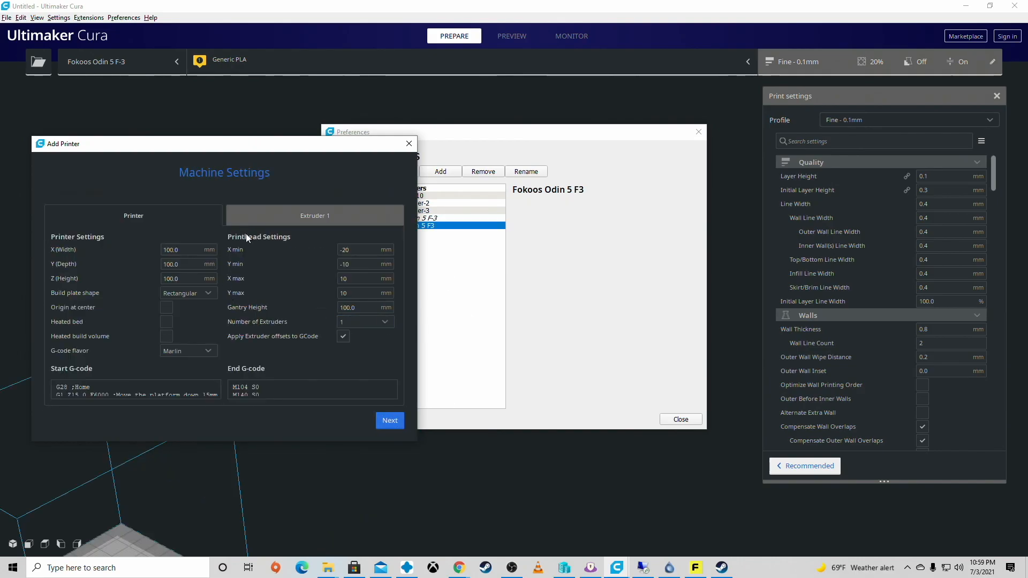
mouse_move(557, 549)
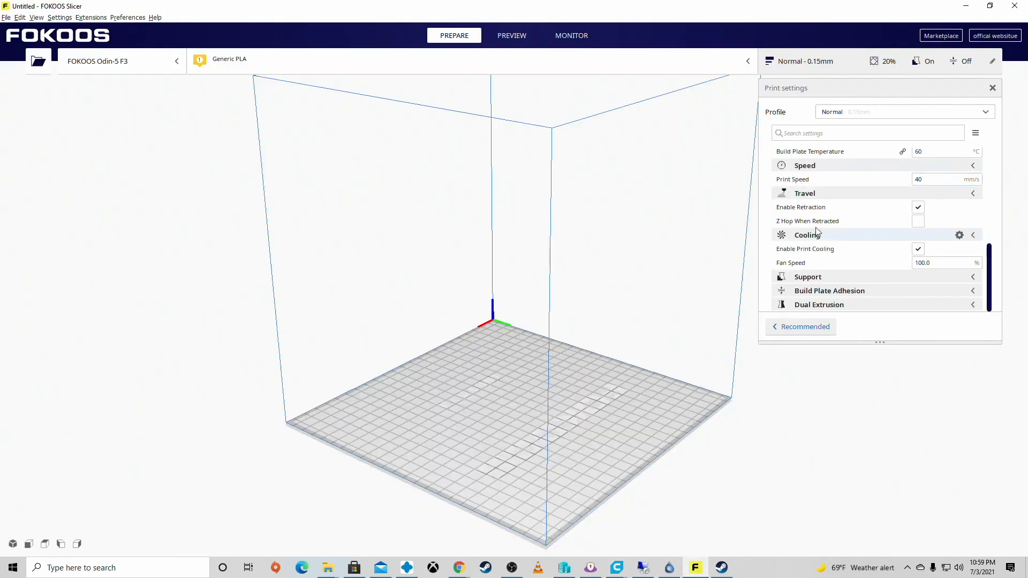
Open the FOKOOS Odin-5 F3 machine settings from FOKOOS Preferences > Printers to read its 235 mm dimensions.
left_click(128, 17)
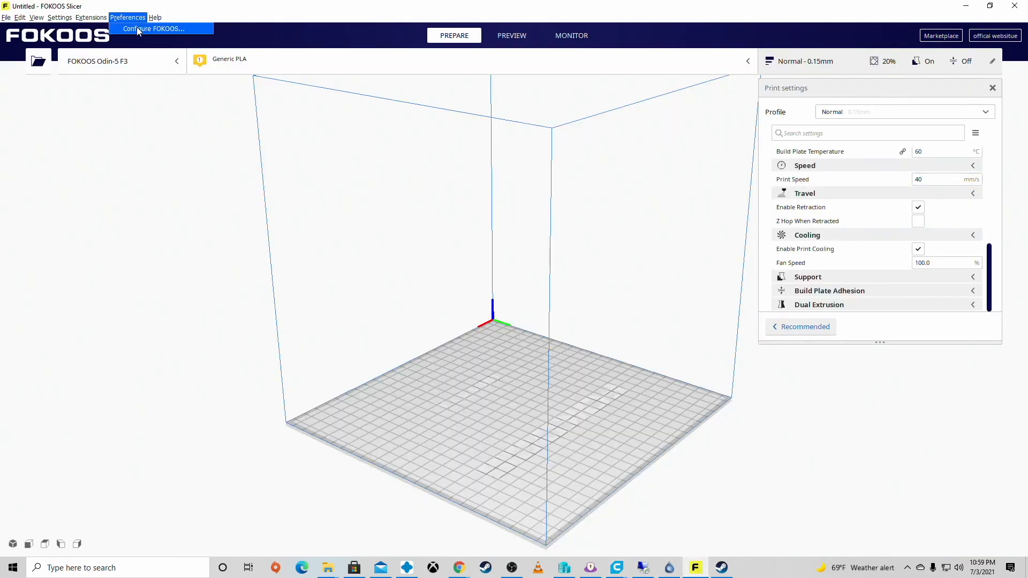
left_click(153, 29)
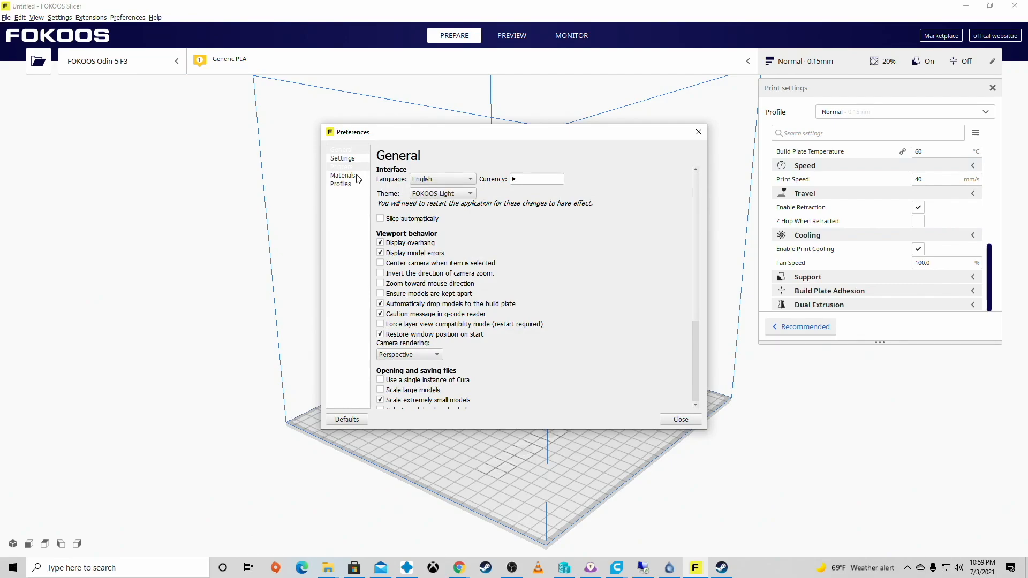
left_click(341, 166)
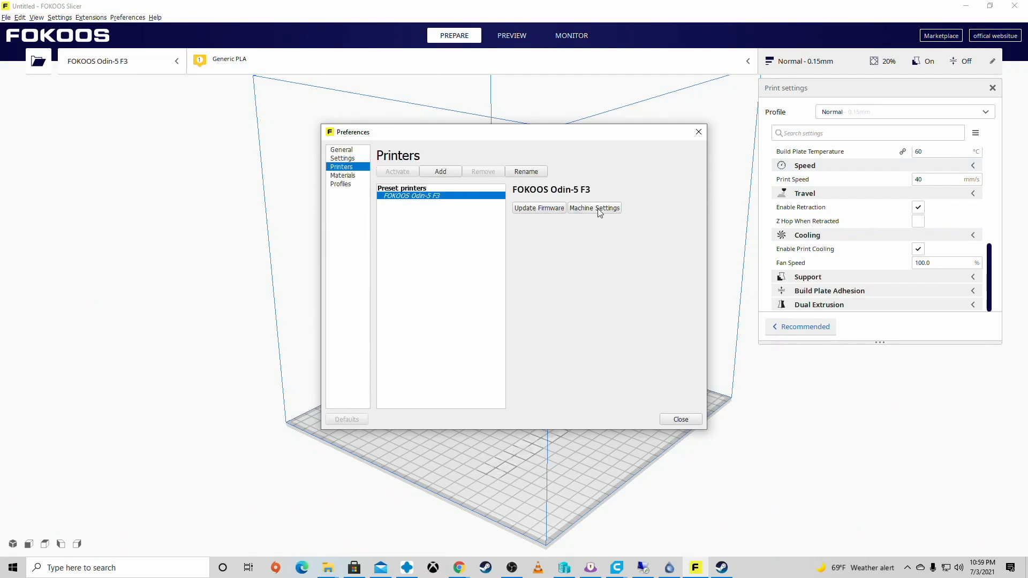
left_click(593, 207)
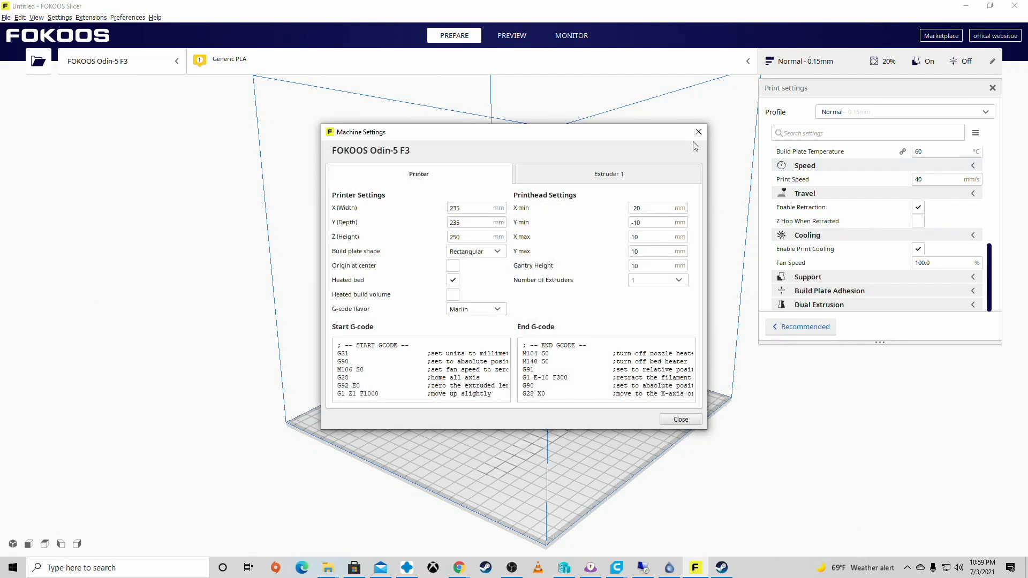
left_click(680, 419)
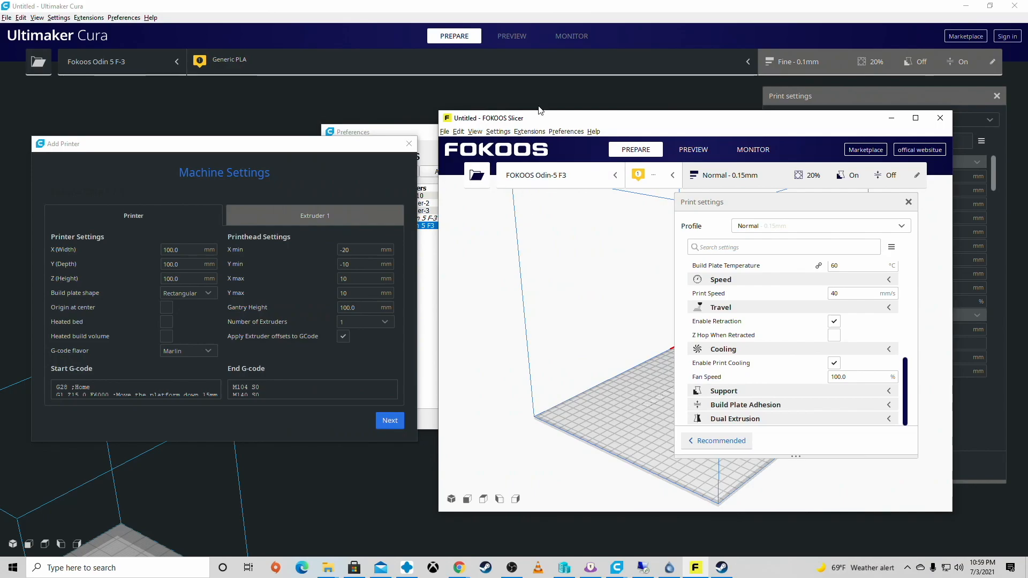
left_click(565, 132)
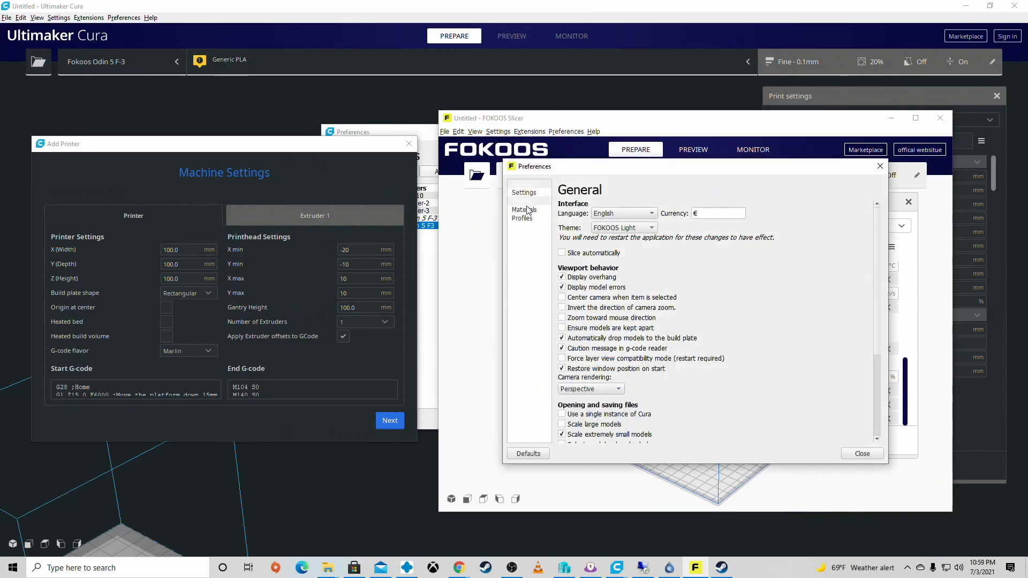
left_click(522, 199)
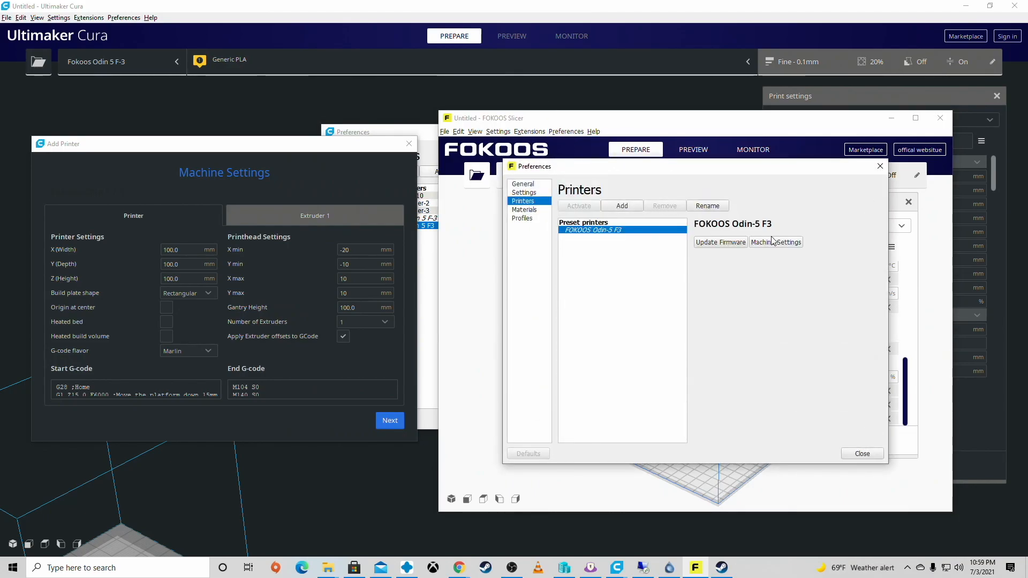
left_click(775, 242)
type("235")
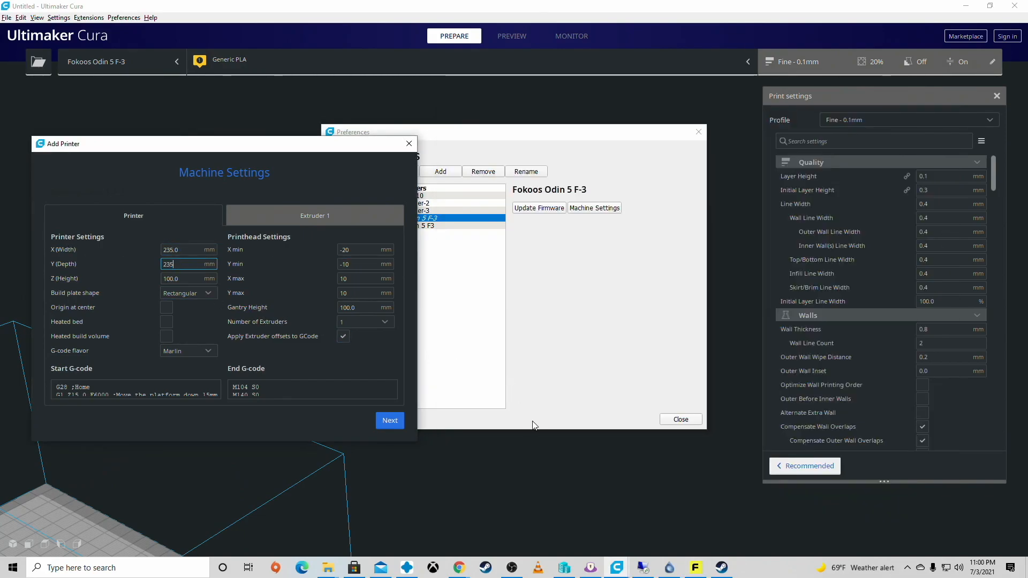
Enter build height 250, heated bed and gantry height 10, checking FOKOOS machine settings.
left_click(593, 207)
type("250")
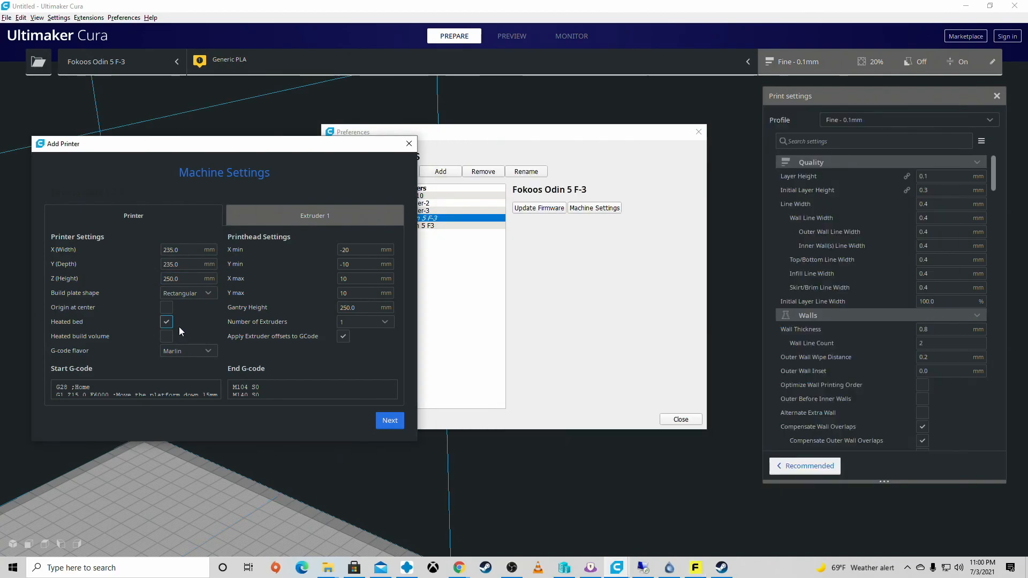
mouse_move(505, 465)
type("10")
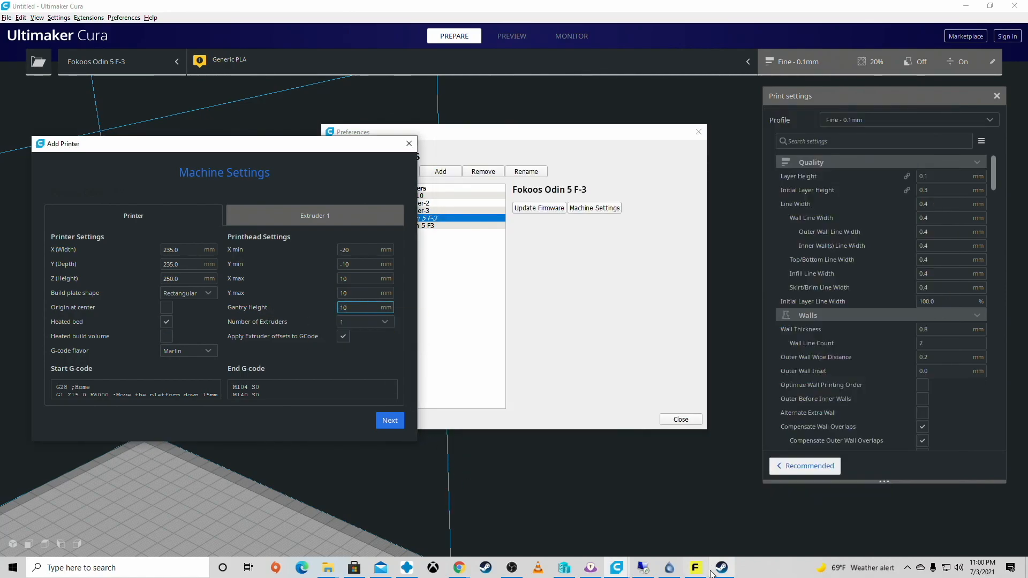
left_click(694, 567)
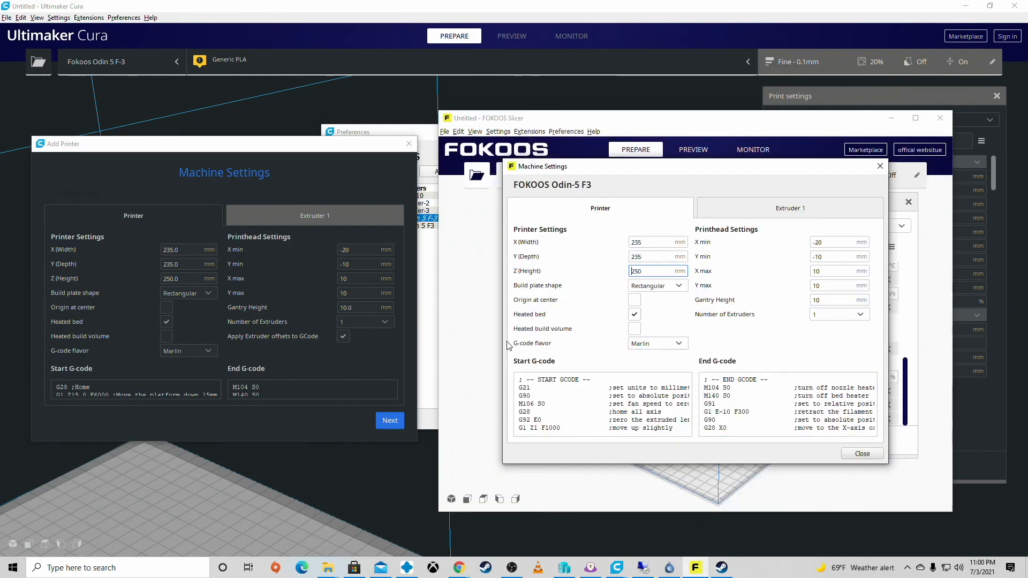
mouse_move(278, 352)
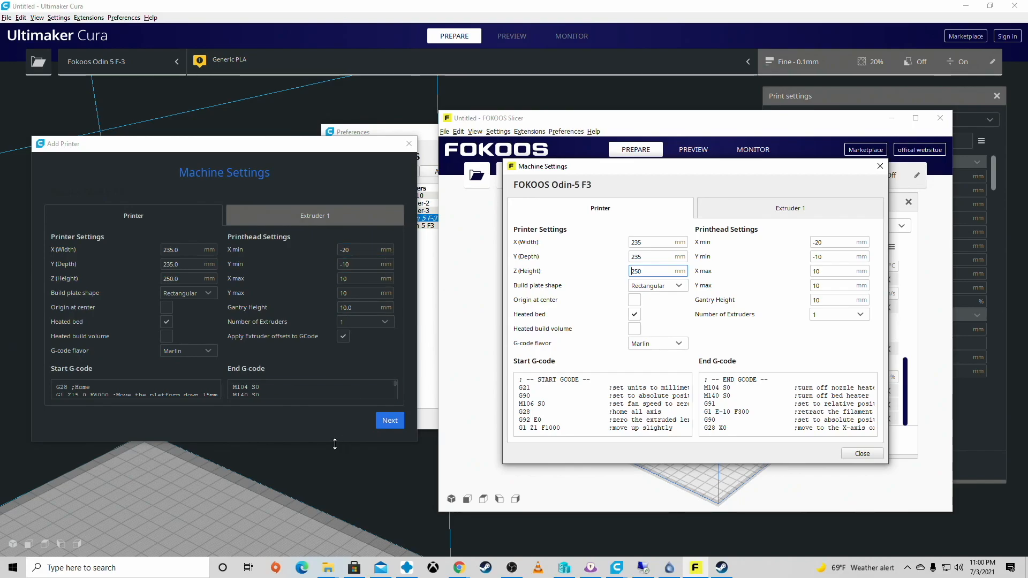
left_click(861, 452)
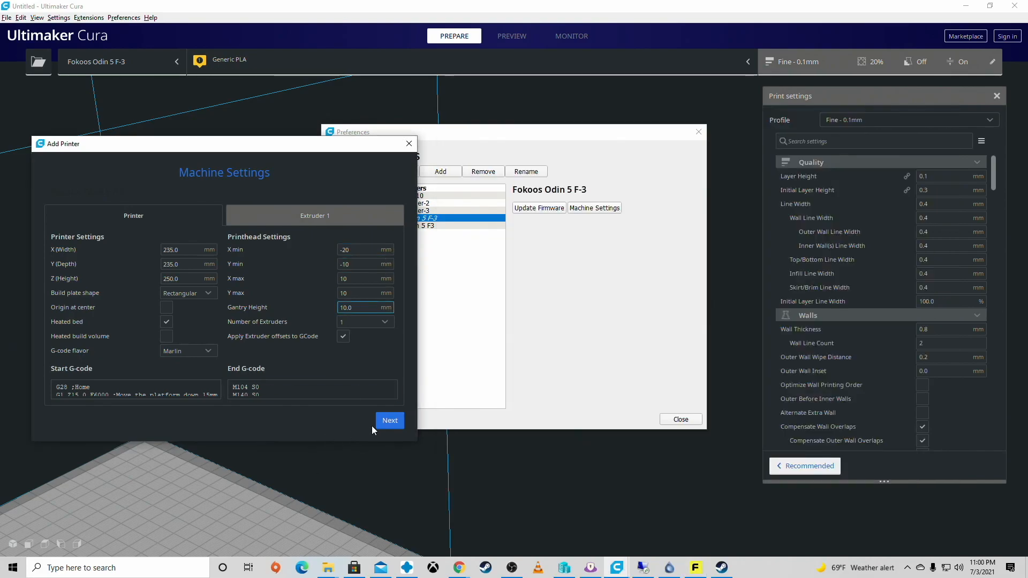
Replace the start G-code and set Extruder 1 material diameter to 1.75 mm.
left_click(312, 388)
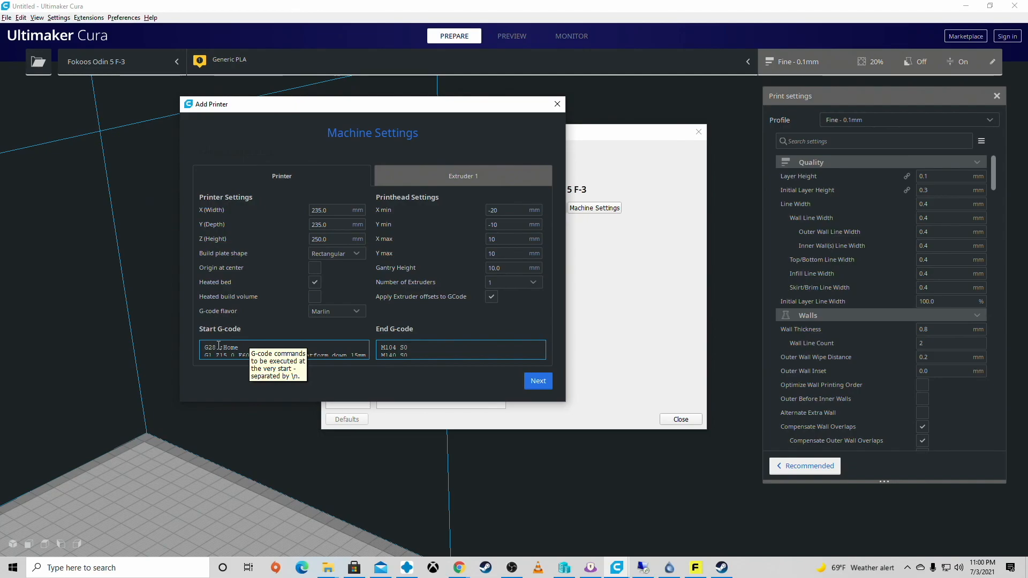
mouse_move(635, 552)
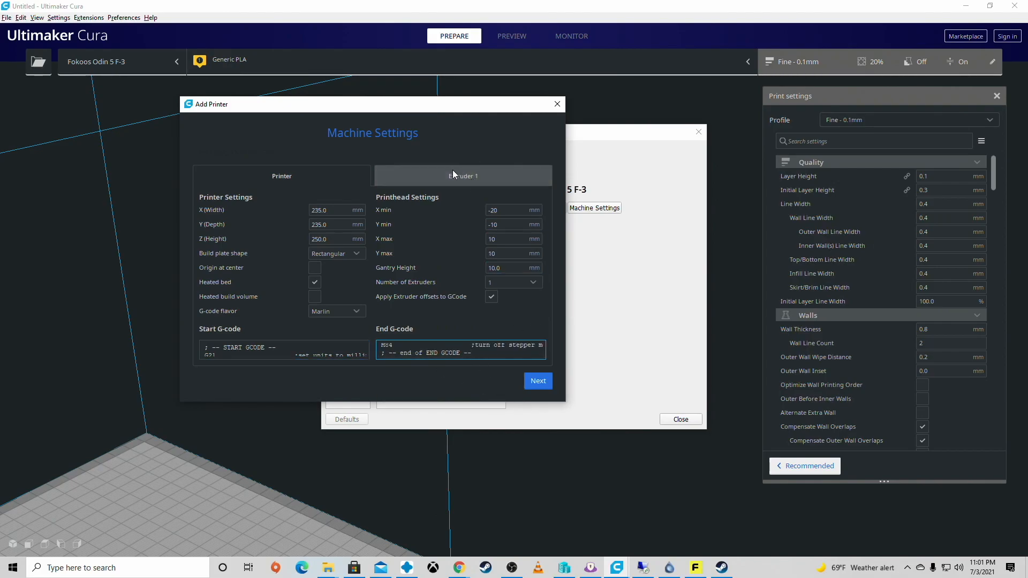
left_click(462, 176)
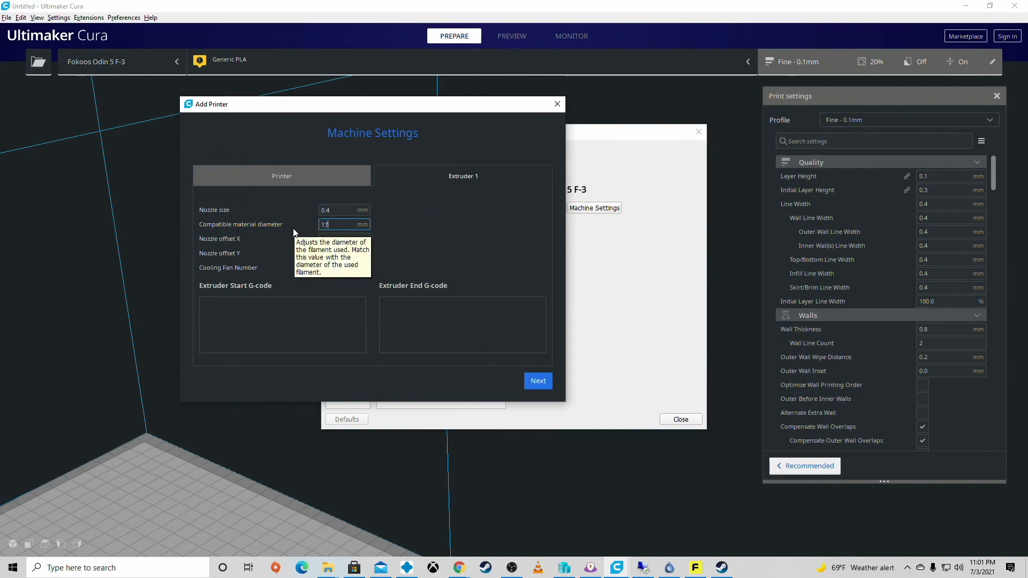
key("Backspace")
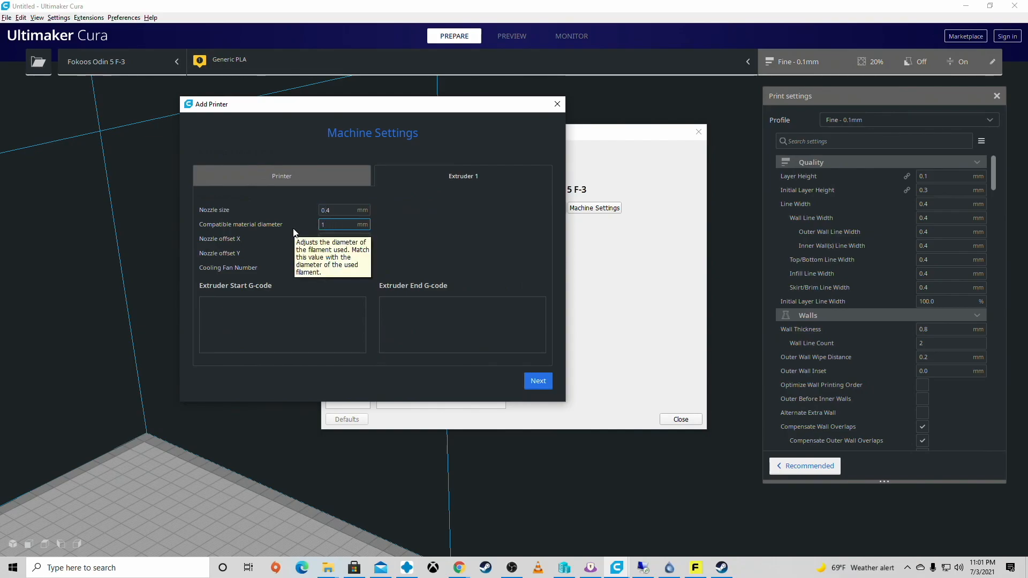
type("1.75")
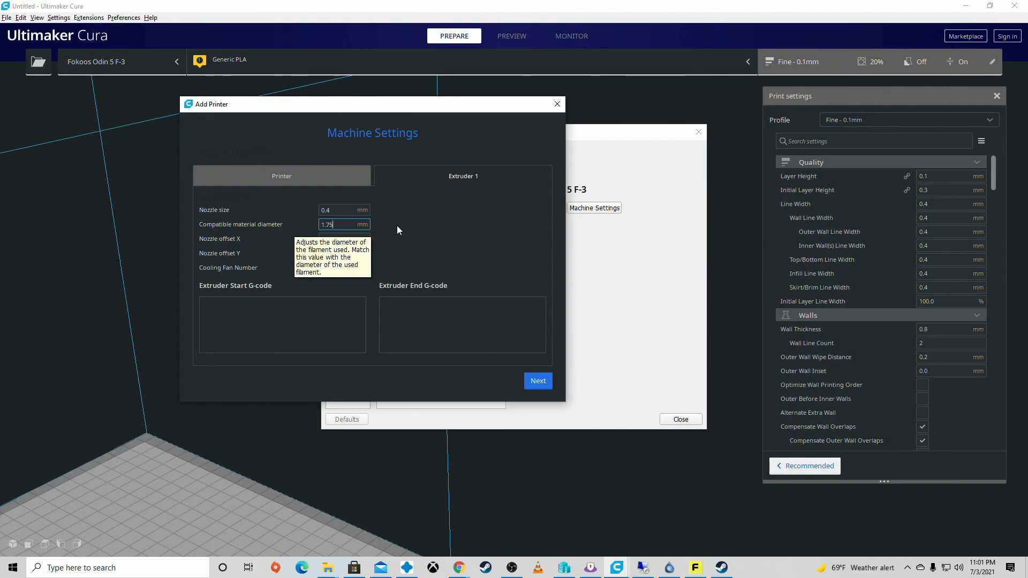
mouse_move(558, 388)
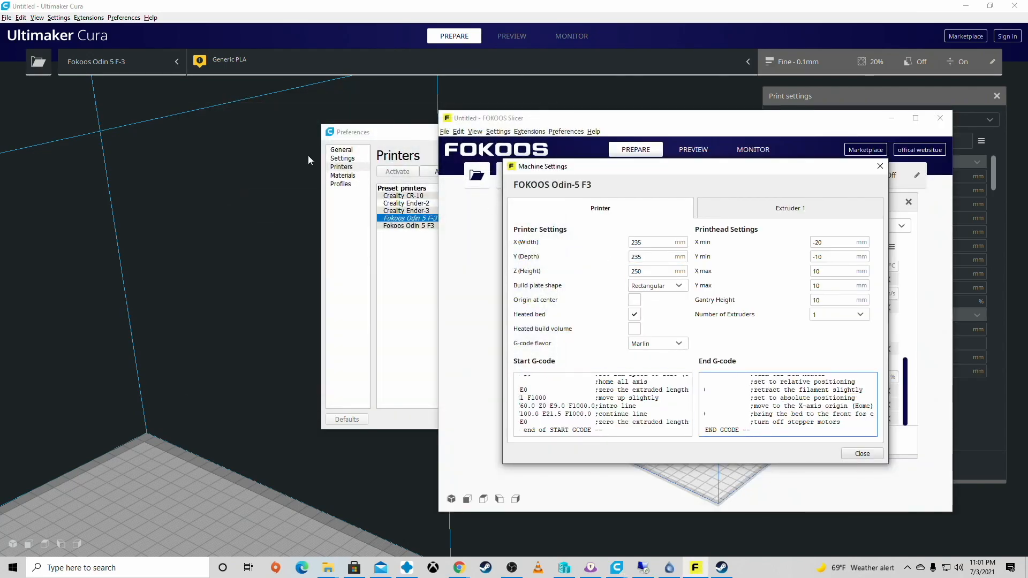
Make Fokoos Odin 5 F-3 the active Cura printer and close FOKOOS machine settings.
left_click(861, 453)
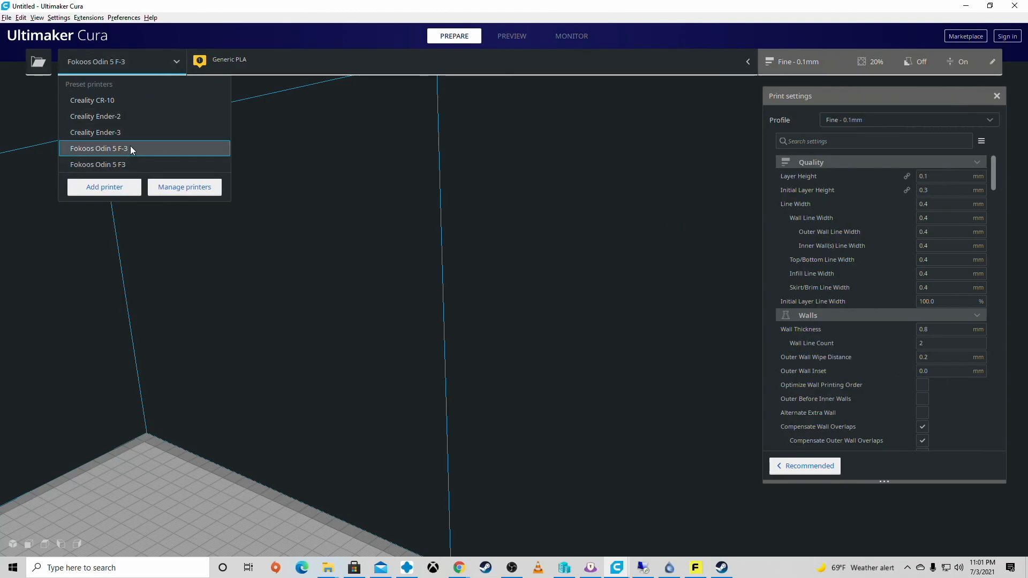
left_click(97, 148)
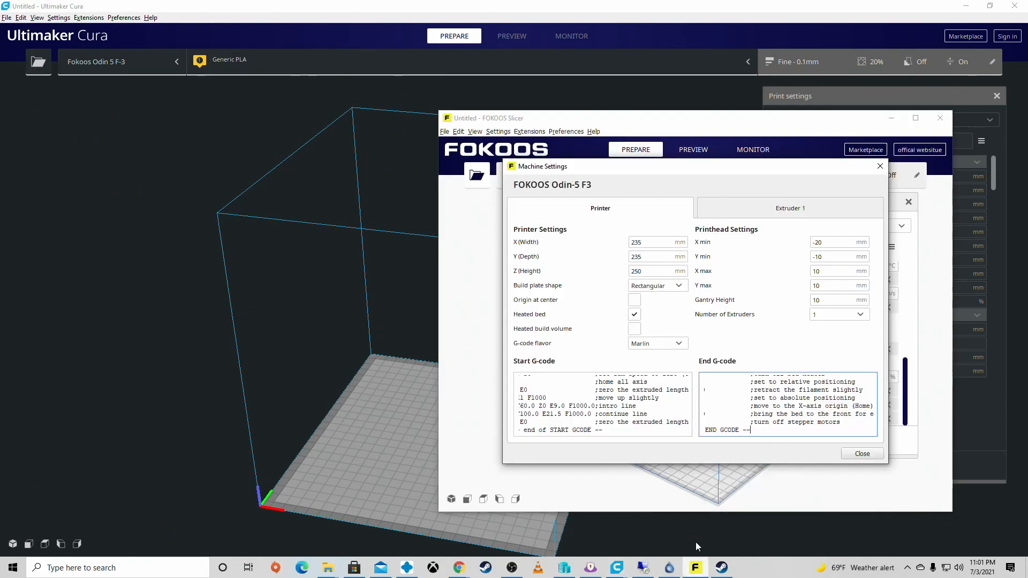
left_click(861, 453)
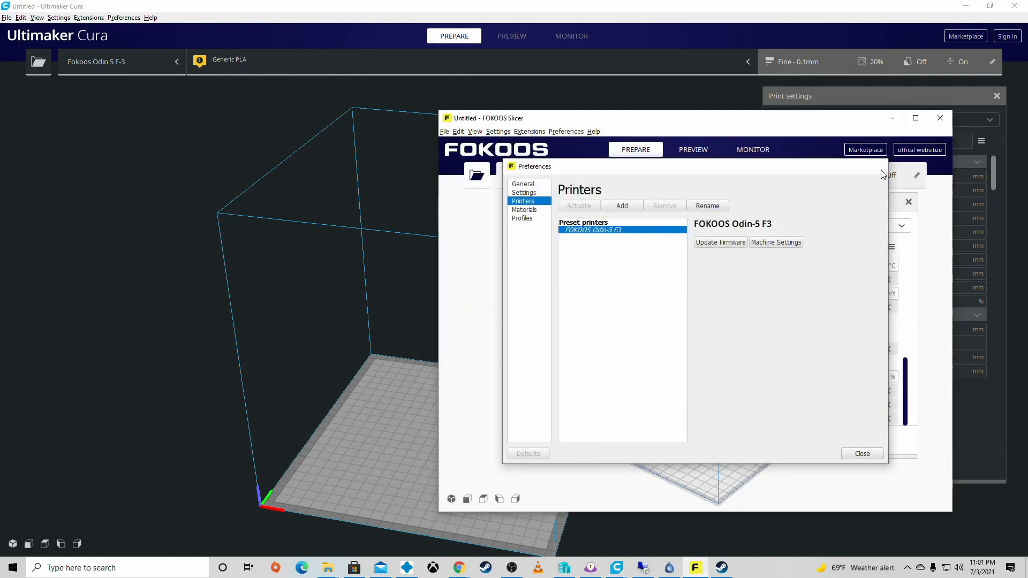
Close FOKOOS preferences and show its custom print settings with Quality collapsed for comparison.
left_click(862, 453)
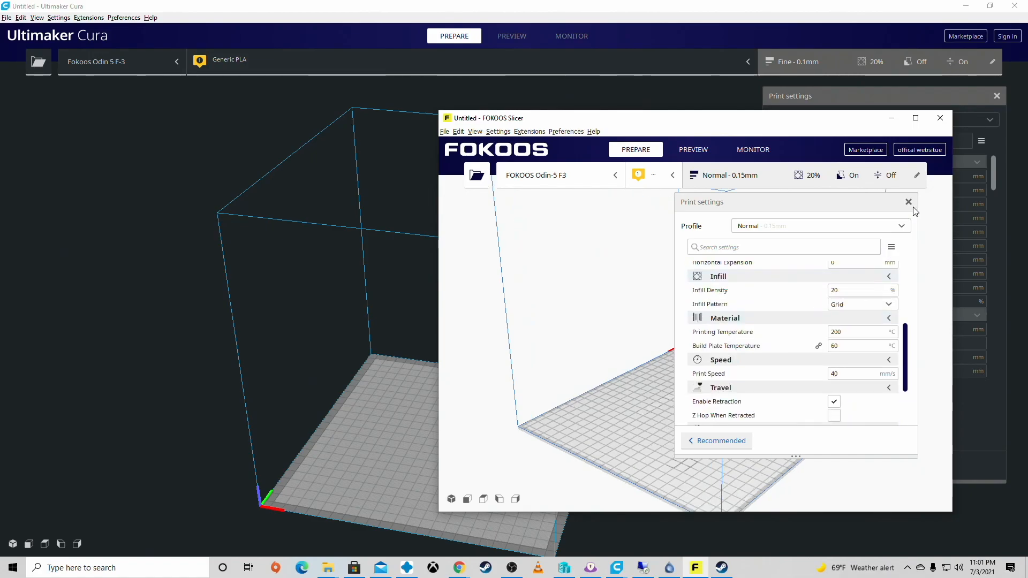
left_click(908, 202)
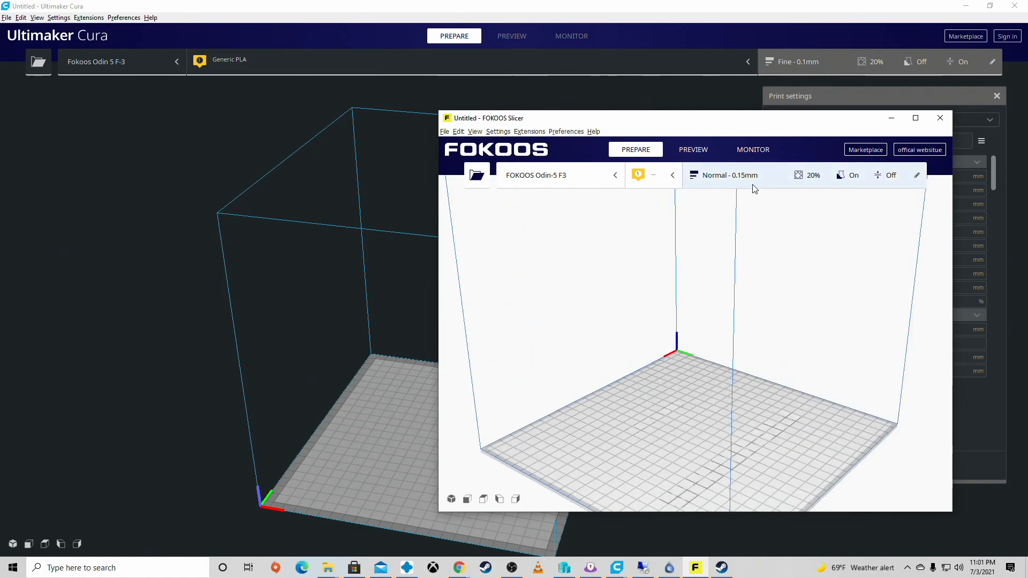
left_click(917, 175)
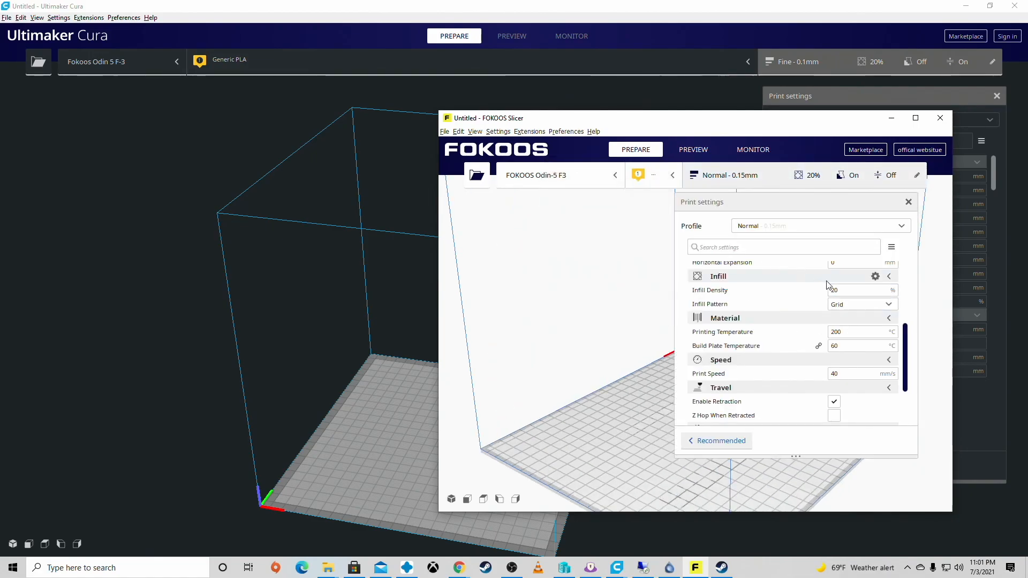
left_click(721, 441)
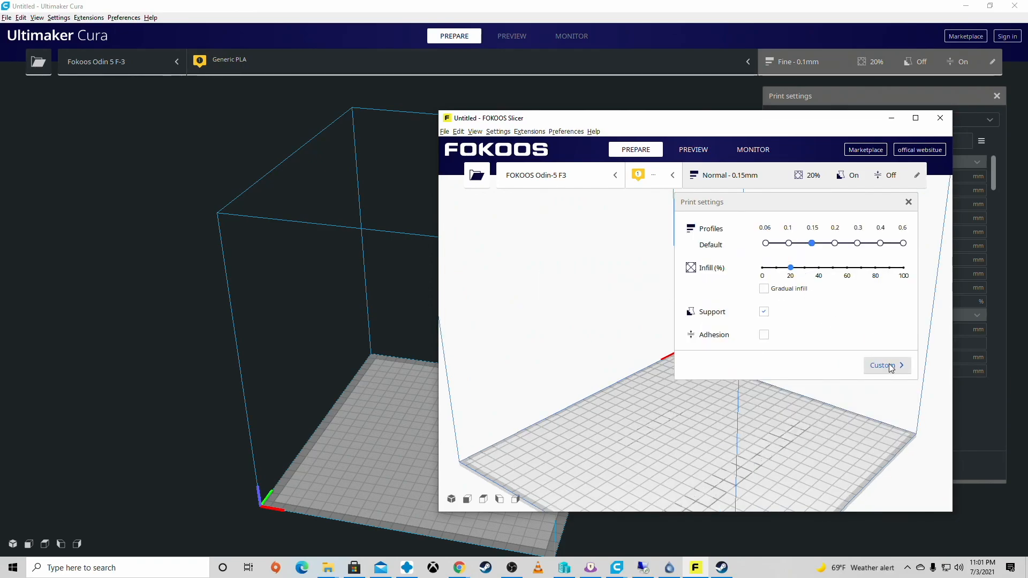
left_click(882, 365)
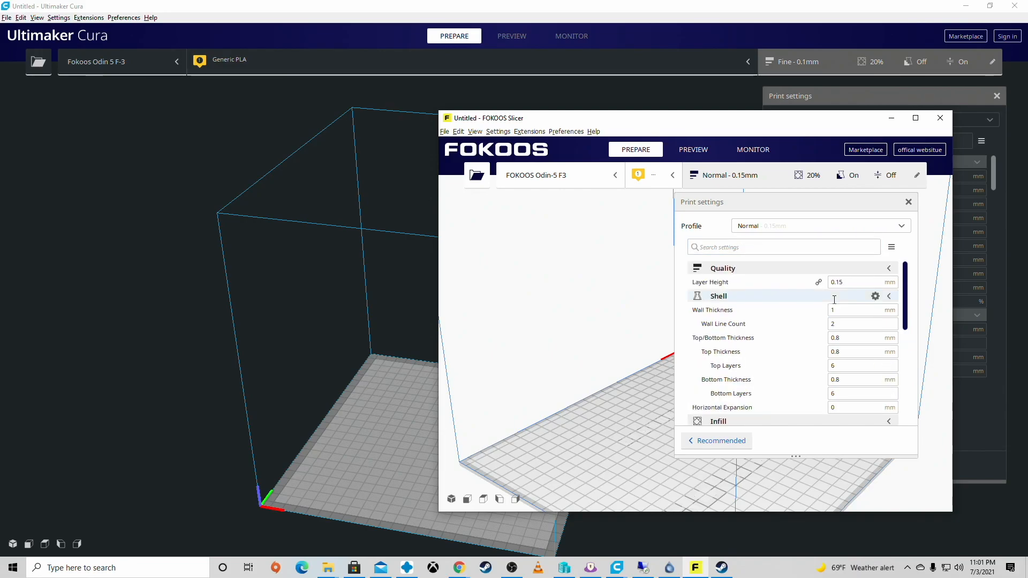
left_click(889, 268)
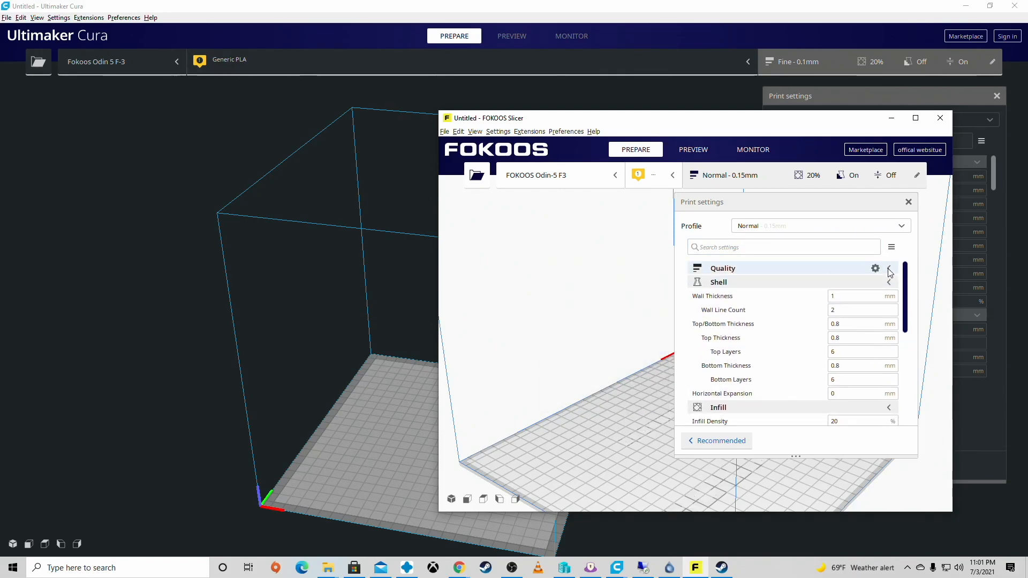
scroll("down", 3)
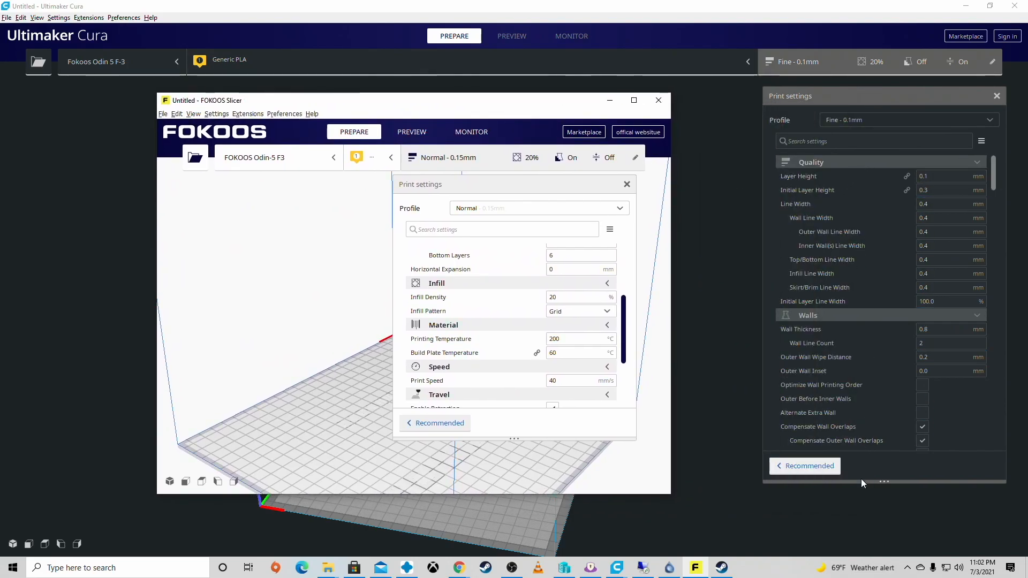
mouse_move(859, 488)
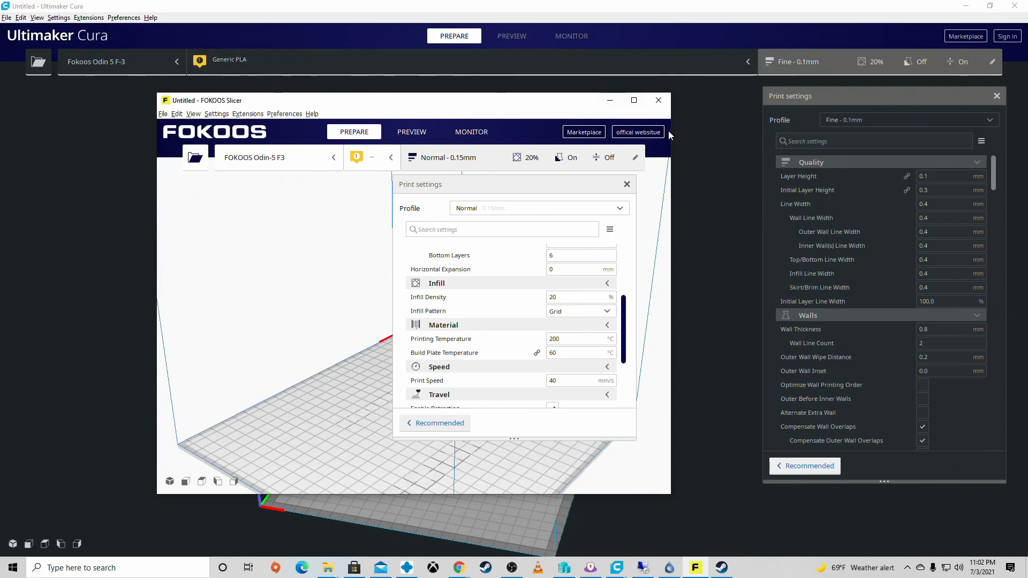
Maximize FOKOOS Slicer and set its material to Generic TPU 95A (228°C).
left_click(634, 100)
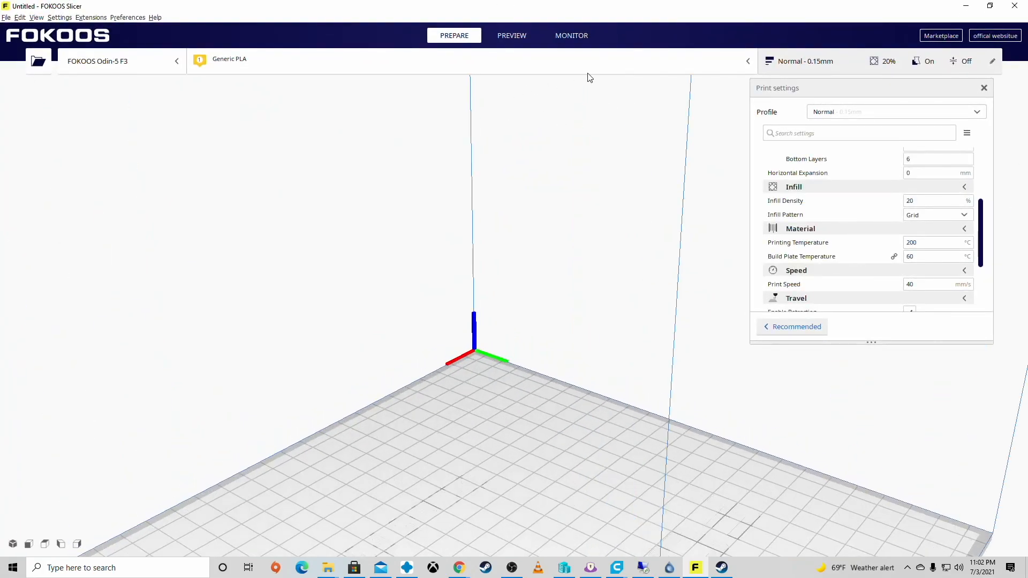
left_click(230, 59)
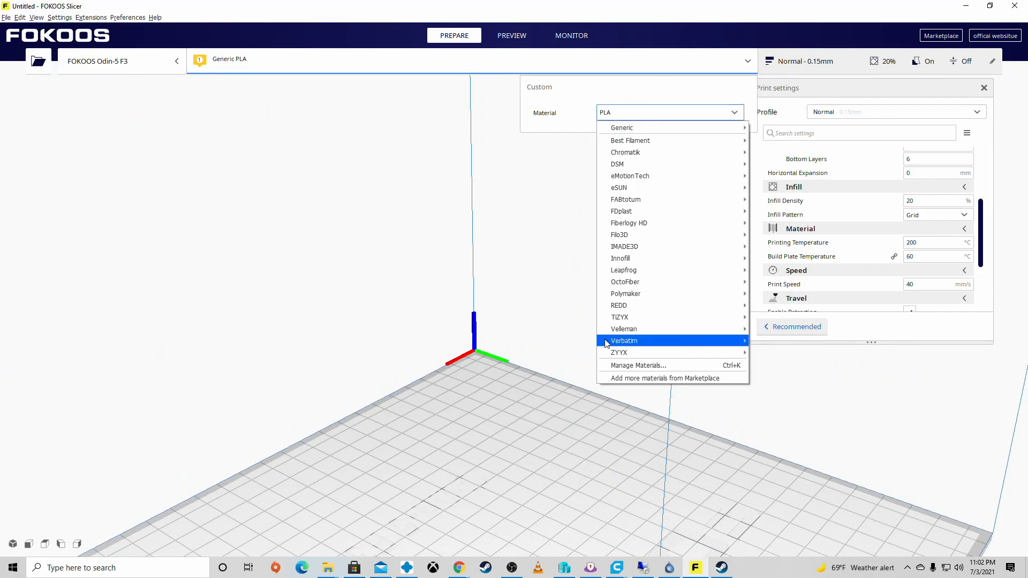
mouse_move(662, 158)
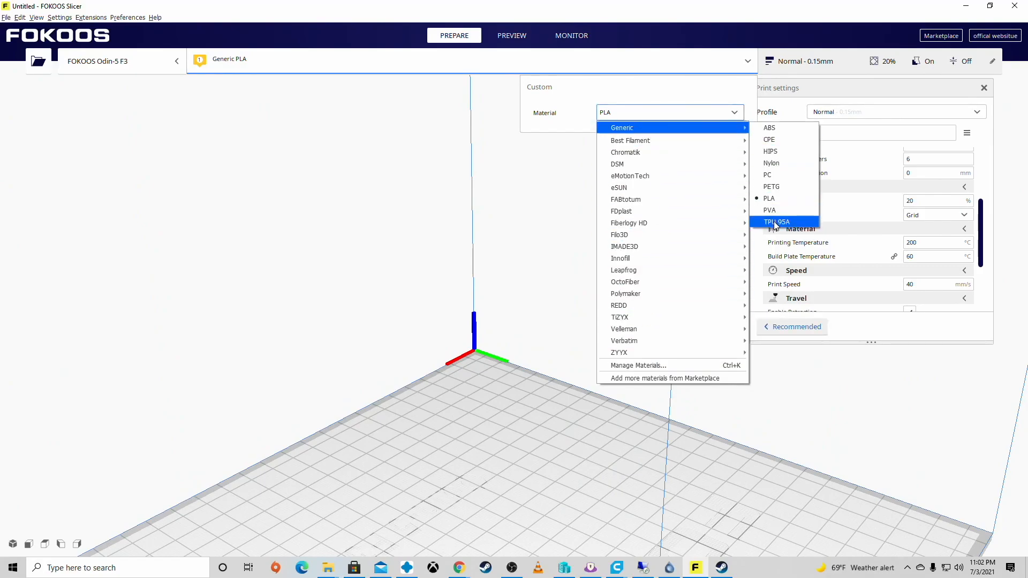
mouse_move(664, 222)
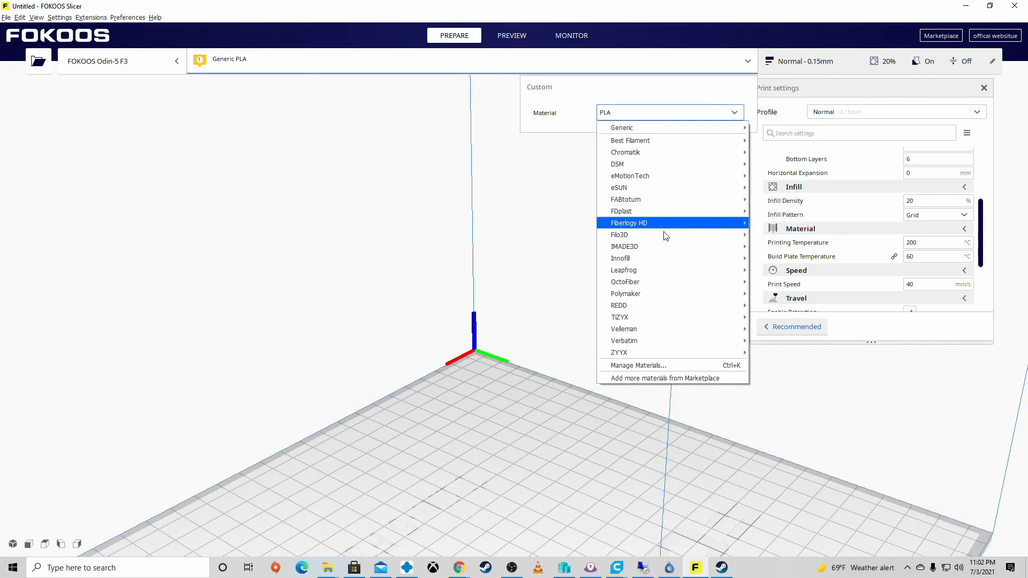
mouse_move(618, 188)
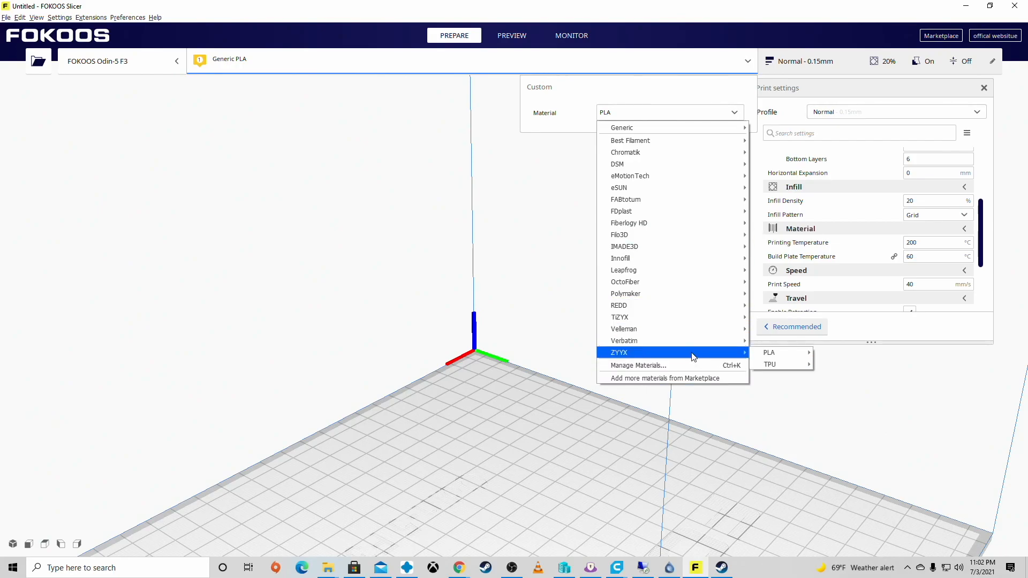
mouse_move(548, 265)
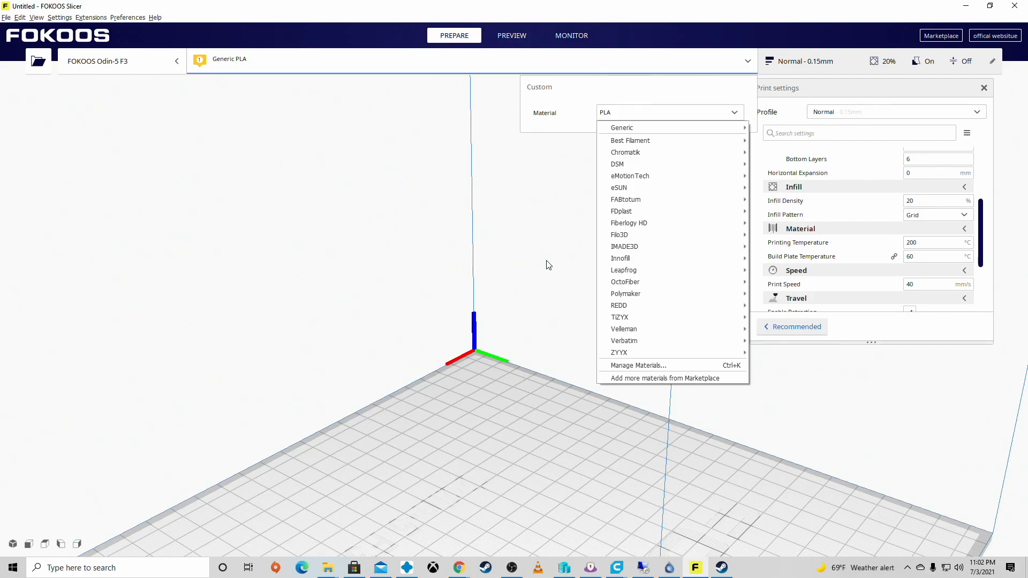
mouse_move(573, 208)
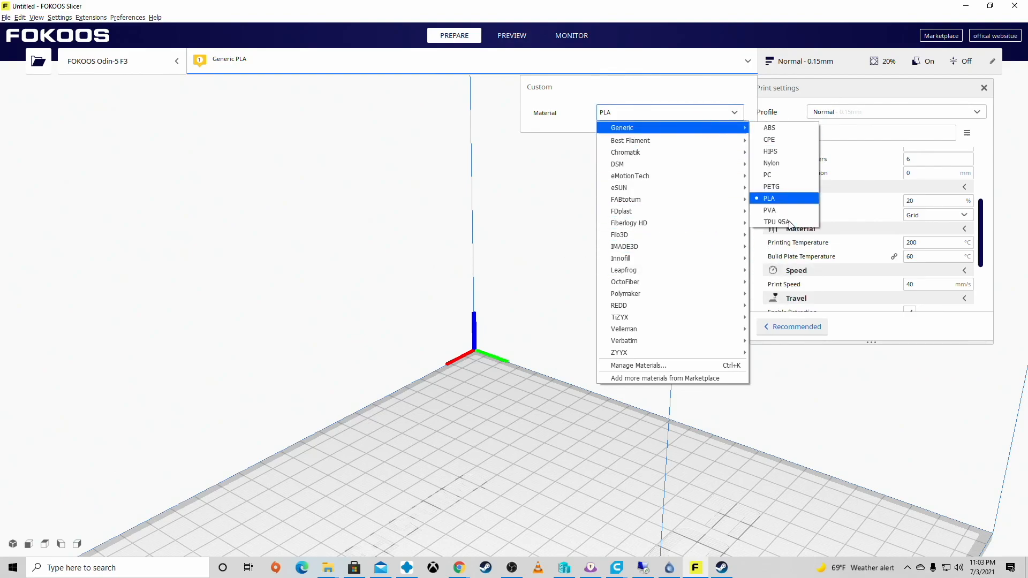
left_click(776, 222)
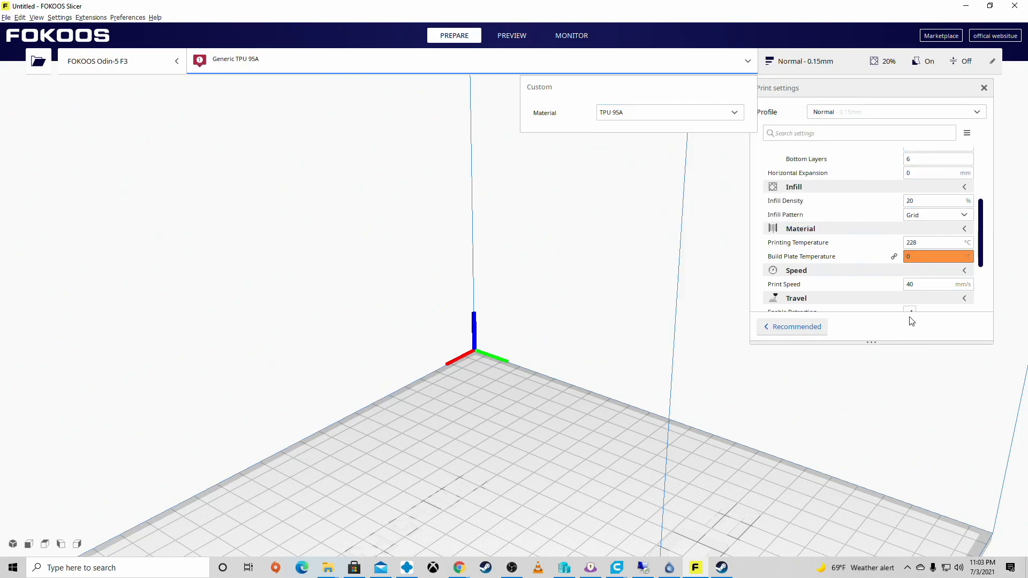
mouse_move(668, 217)
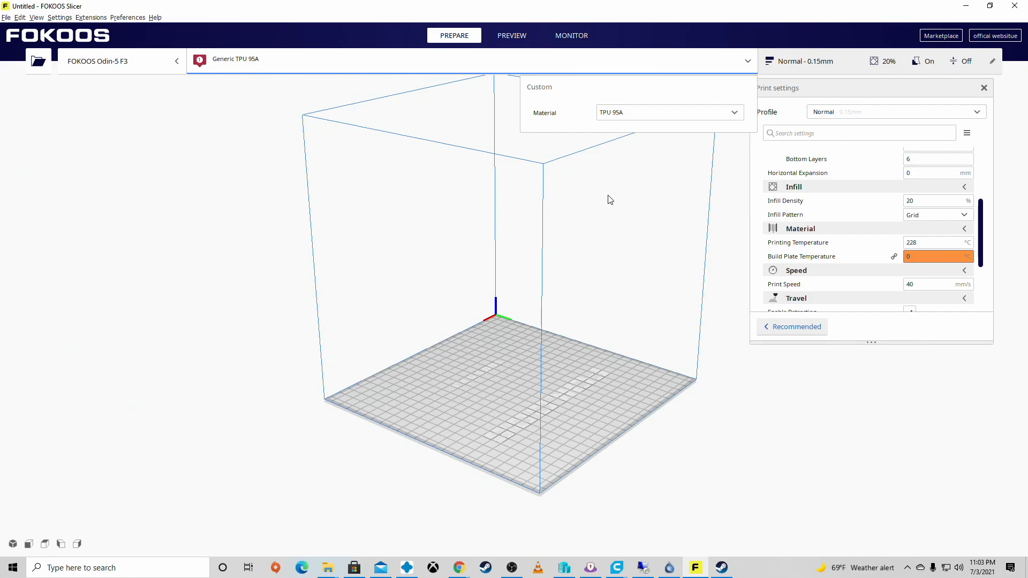
mouse_move(679, 135)
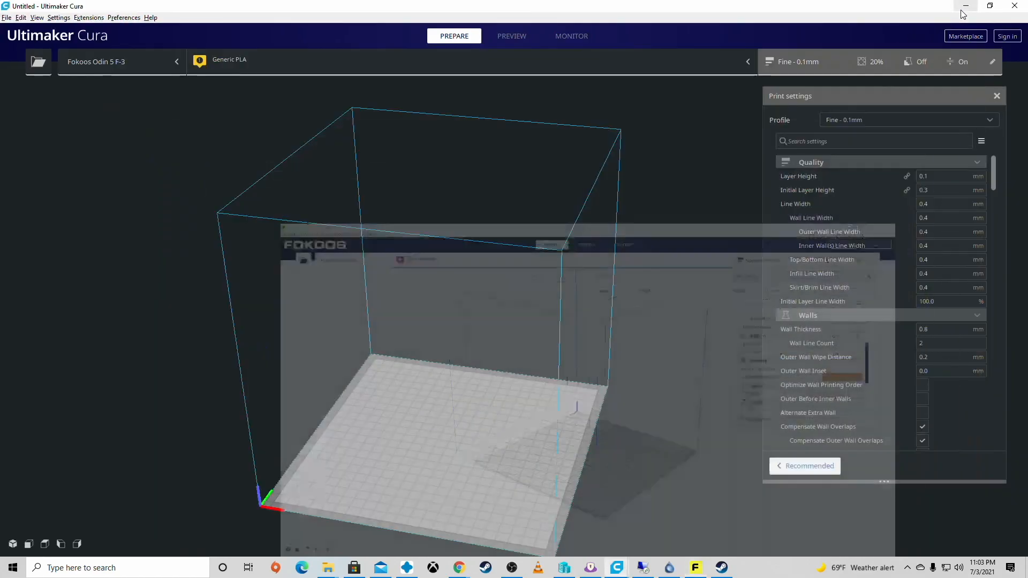
Open Cura's printer selector listing Creality CR-10, Ender-2, Ender-3 and both Fokoos Odin 5 profiles.
left_click(122, 61)
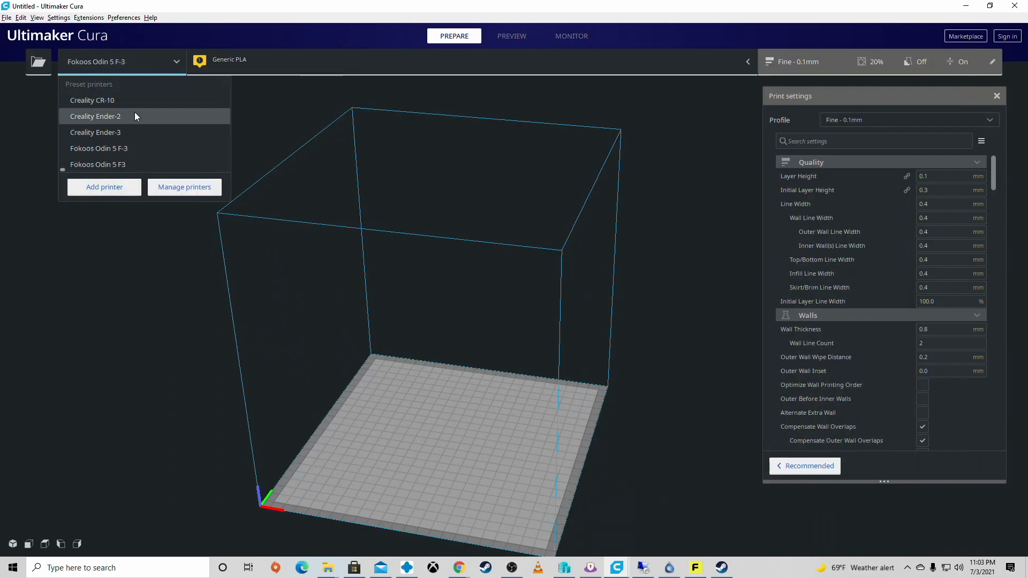
mouse_move(138, 148)
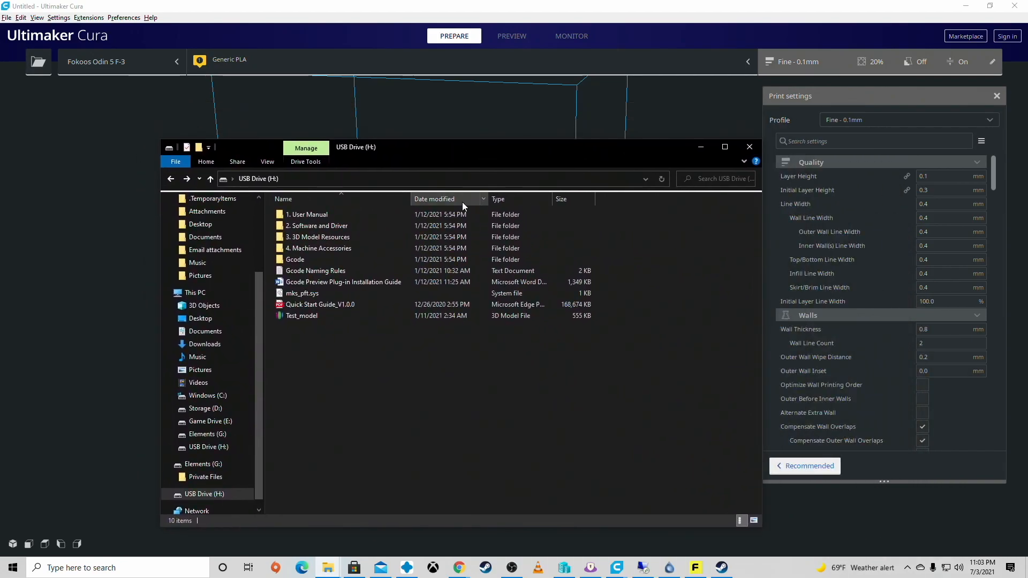
left_click(317, 236)
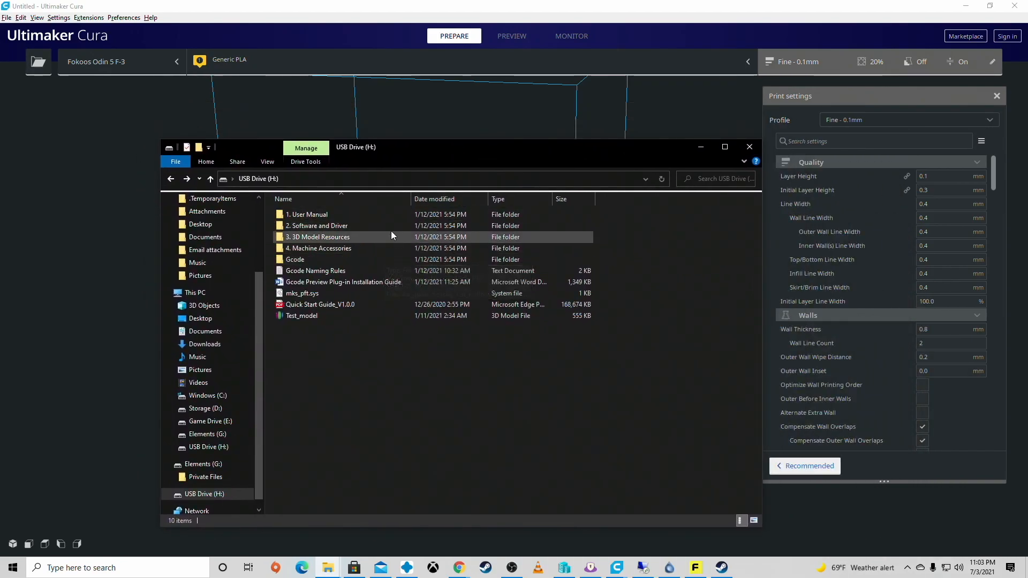
double_click(318, 248)
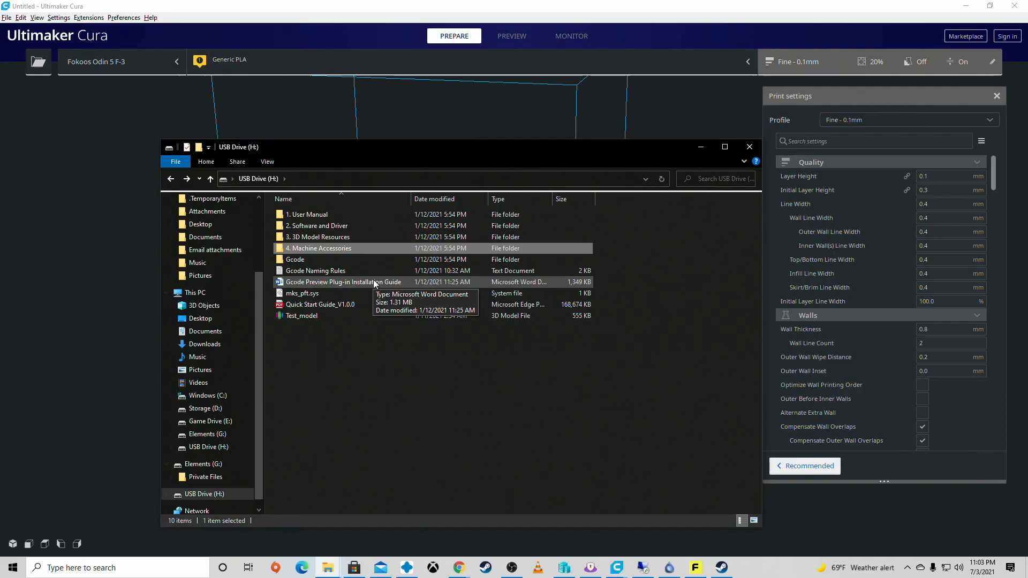
double_click(318, 237)
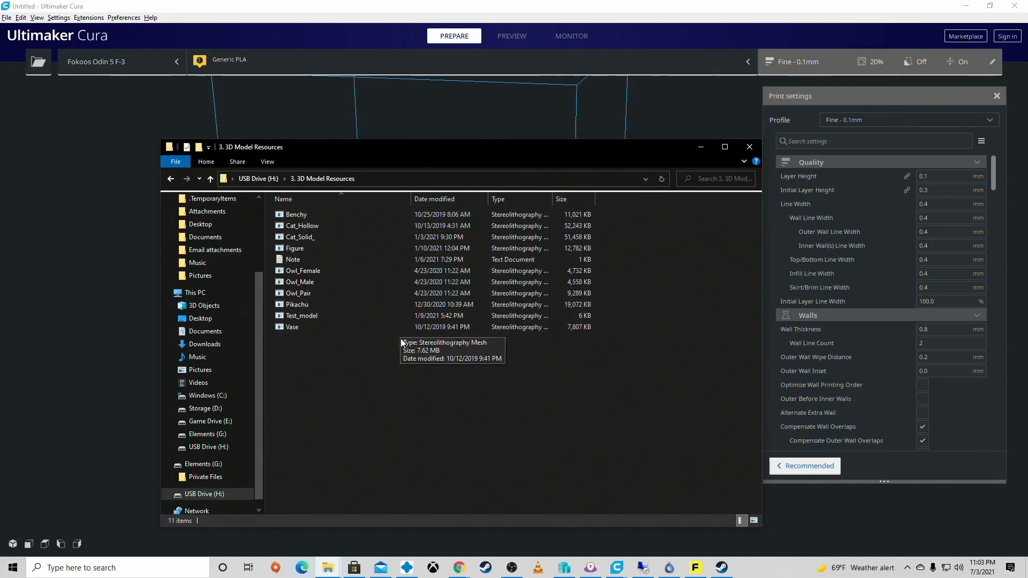
mouse_move(396, 287)
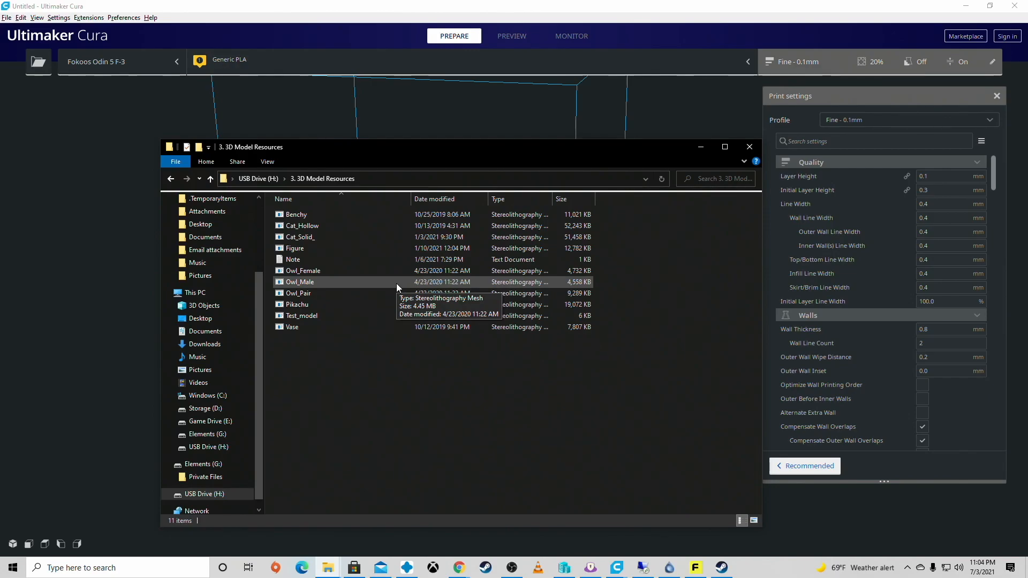
left_click(171, 178)
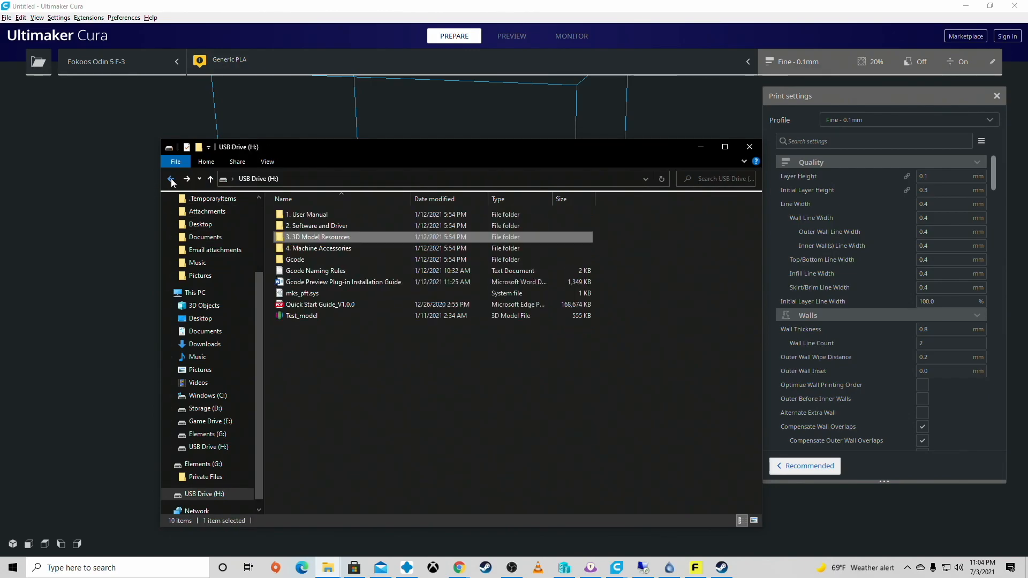
double_click(295, 259)
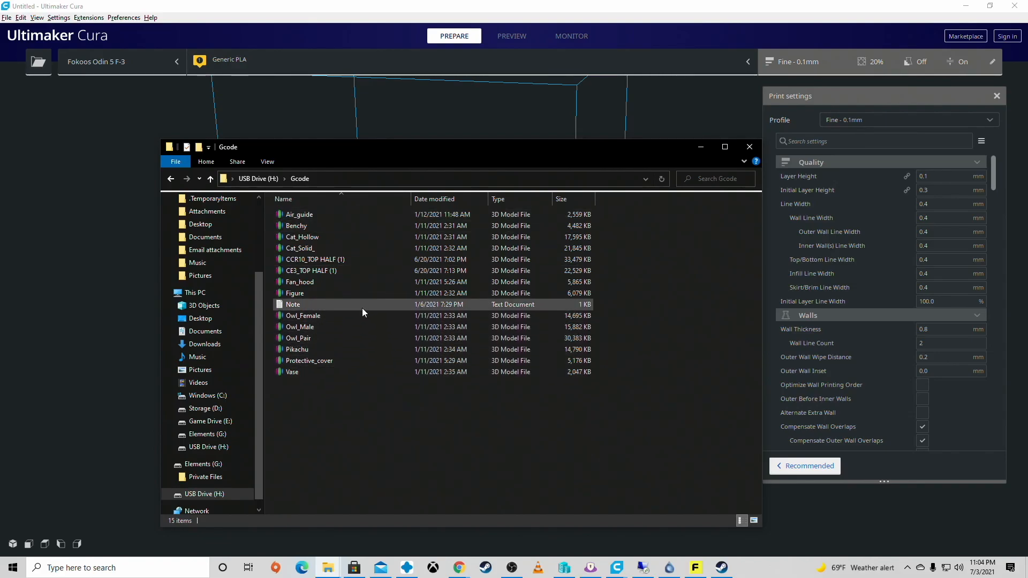
mouse_move(315, 259)
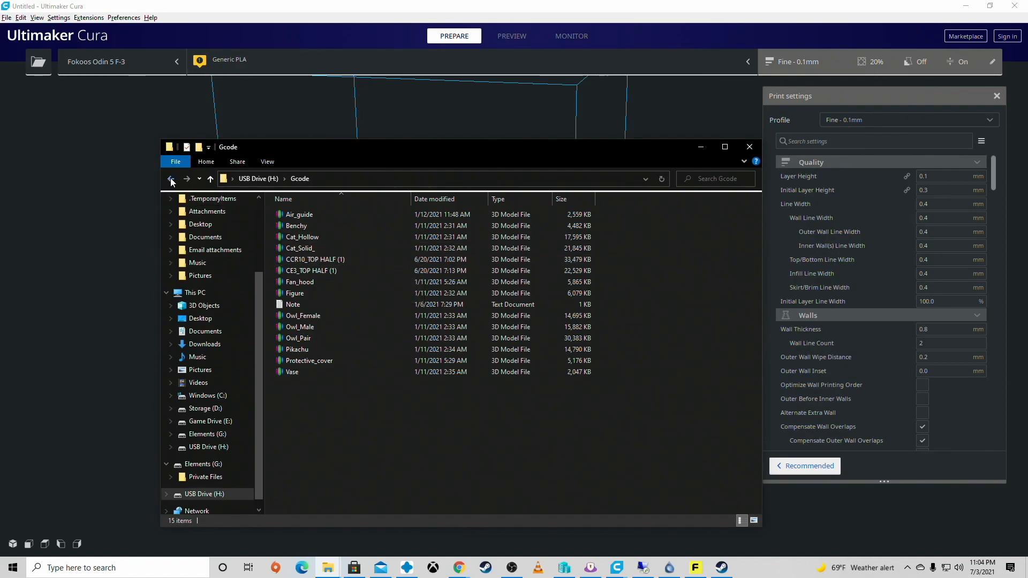
mouse_move(171, 178)
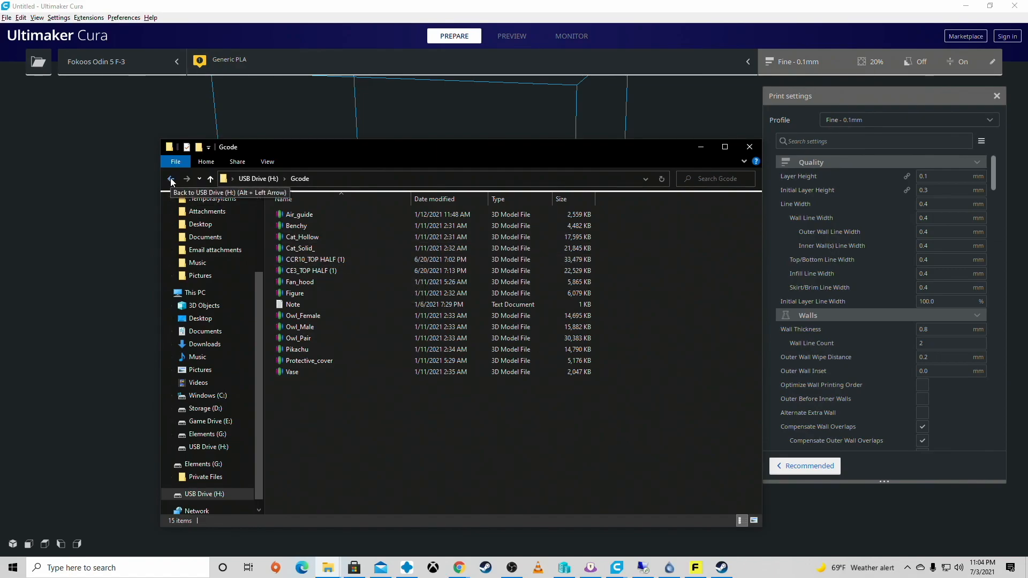
left_click(170, 178)
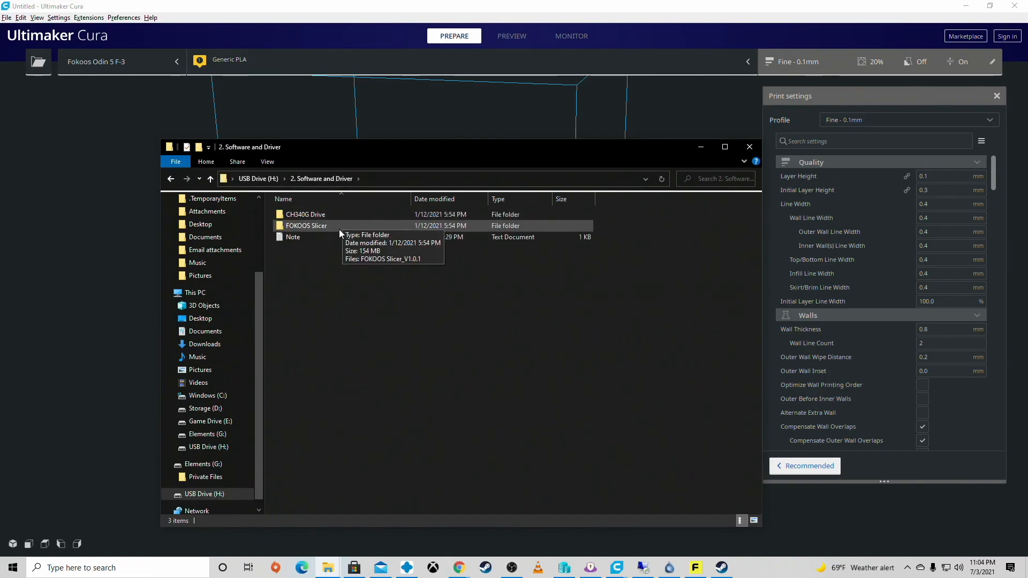
double_click(307, 226)
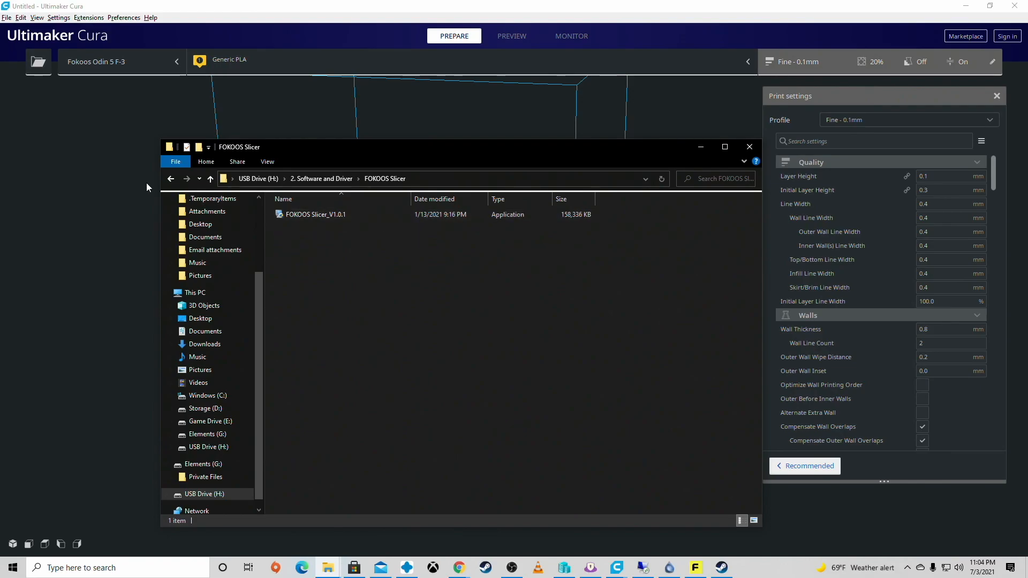
left_click(210, 178)
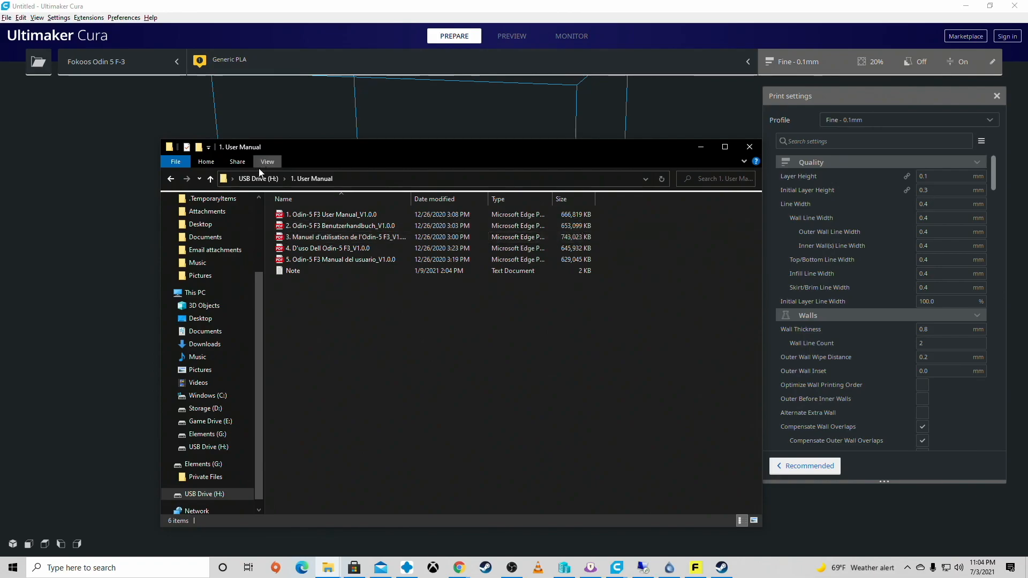
left_click(210, 179)
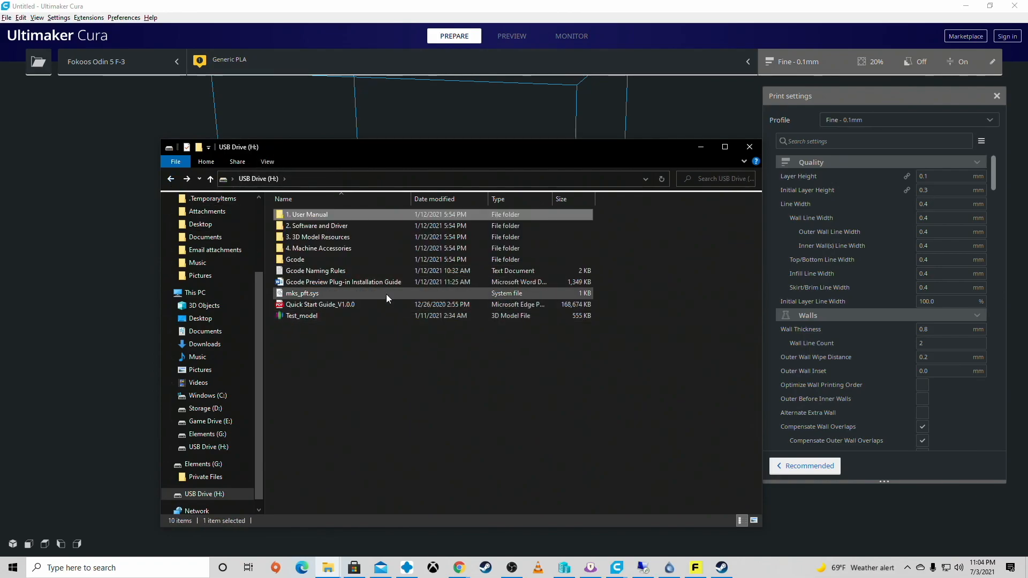
mouse_move(386, 297)
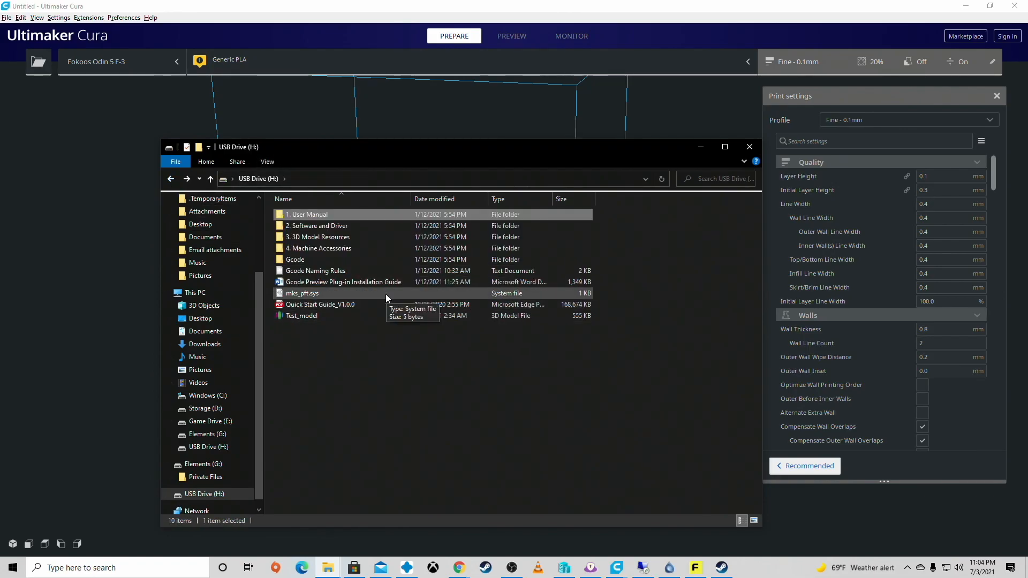
left_click(302, 316)
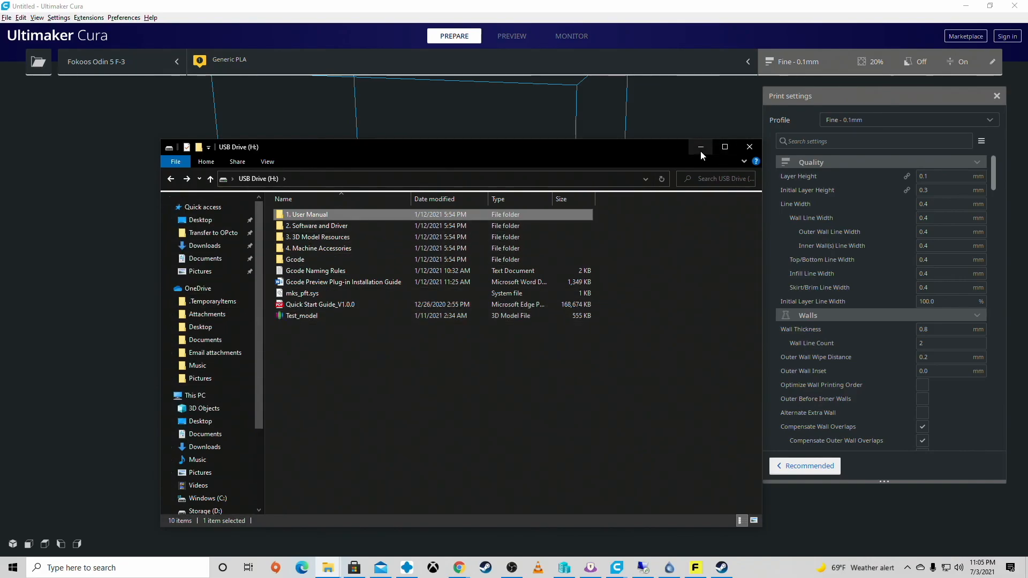
mouse_move(699, 147)
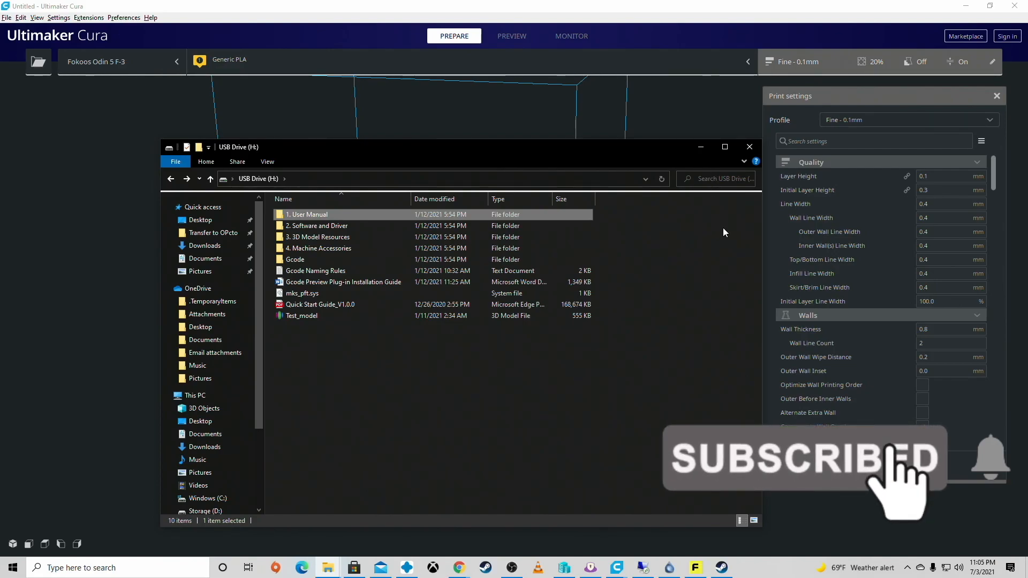
mouse_move(706, 245)
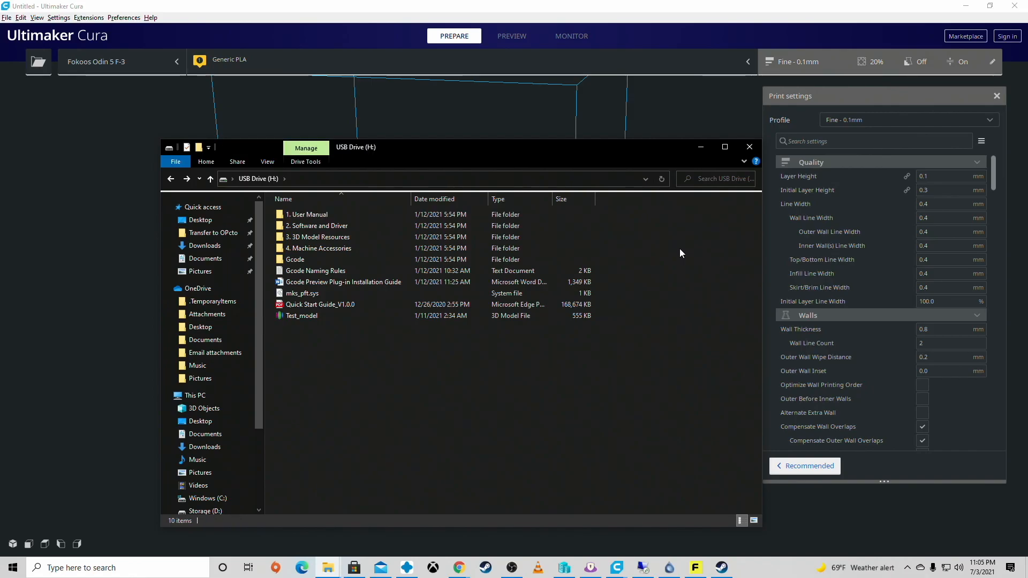
mouse_move(675, 255)
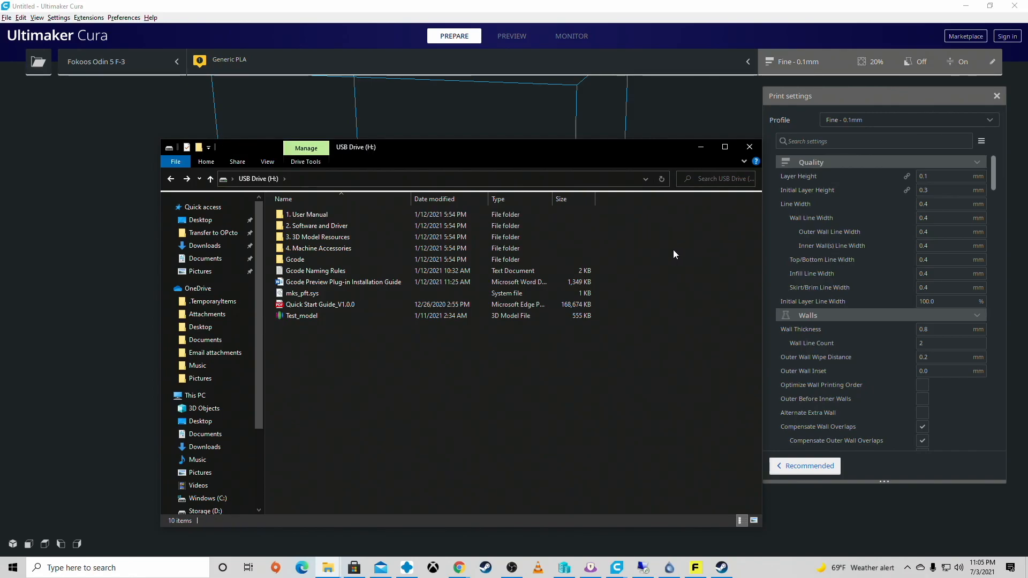
mouse_move(654, 255)
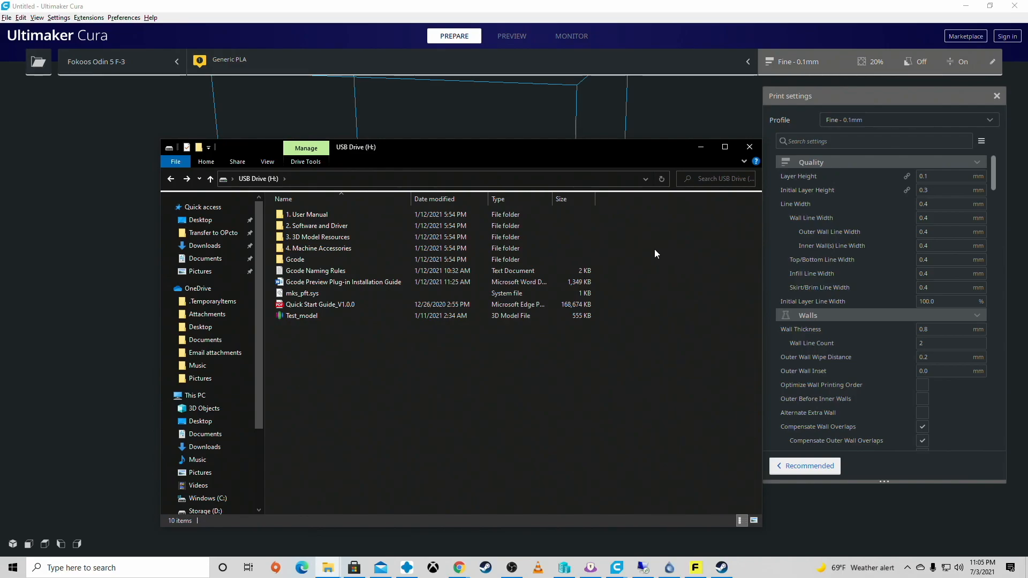